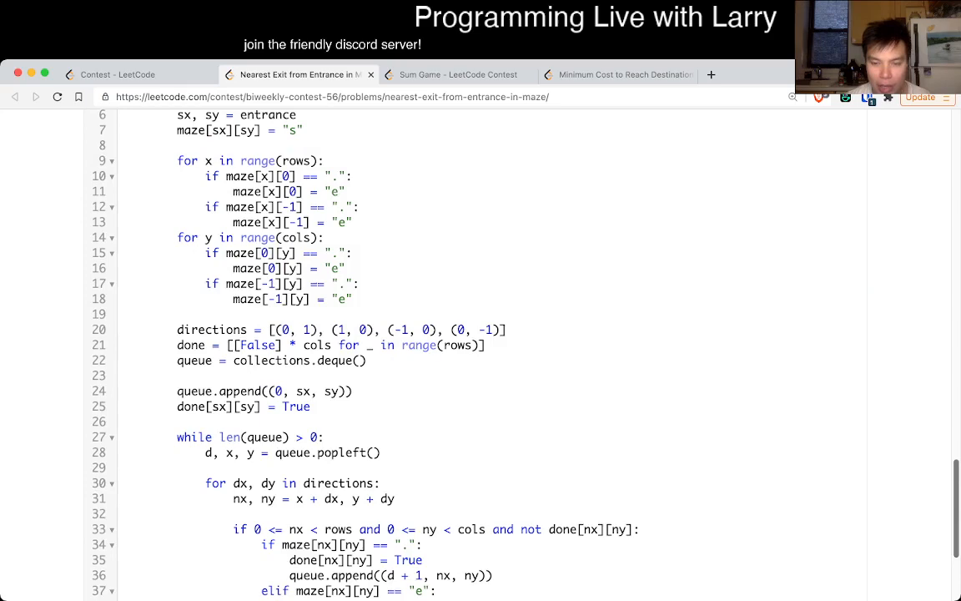
- Review the contest ranking twice, then return to the Nearest Exit from Entrance in Maze problem
click(117, 74)
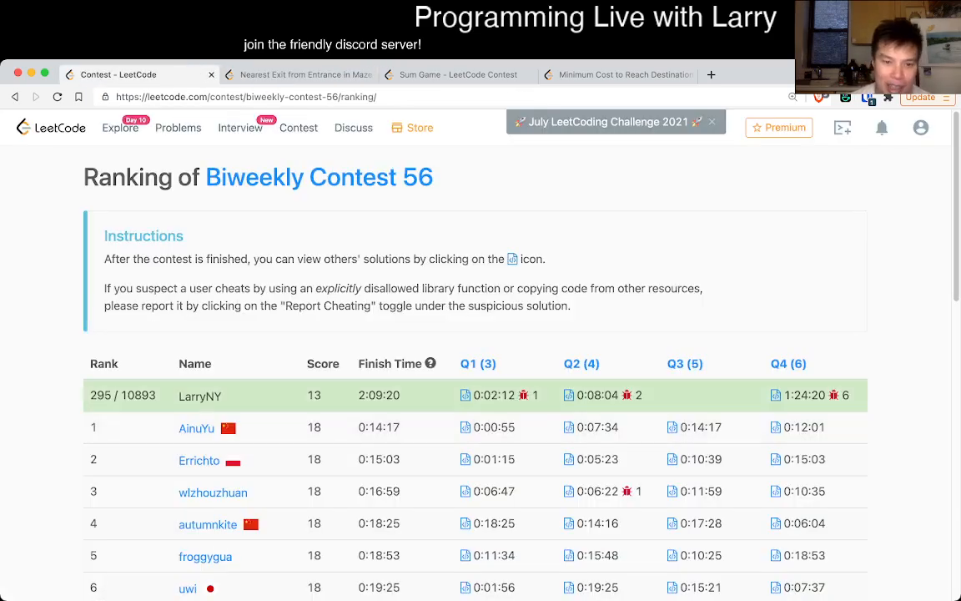
click(300, 74)
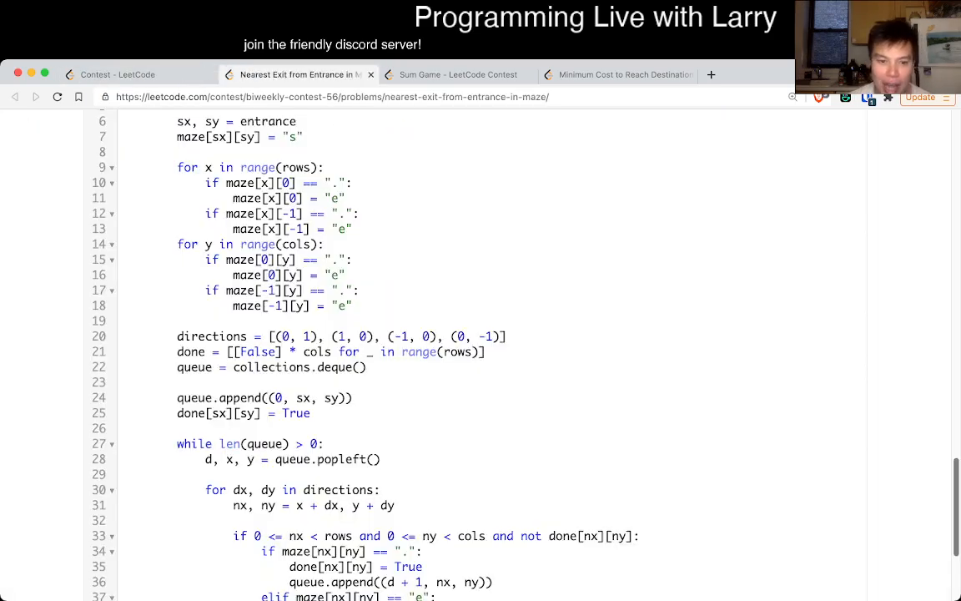
scroll(down, 3)
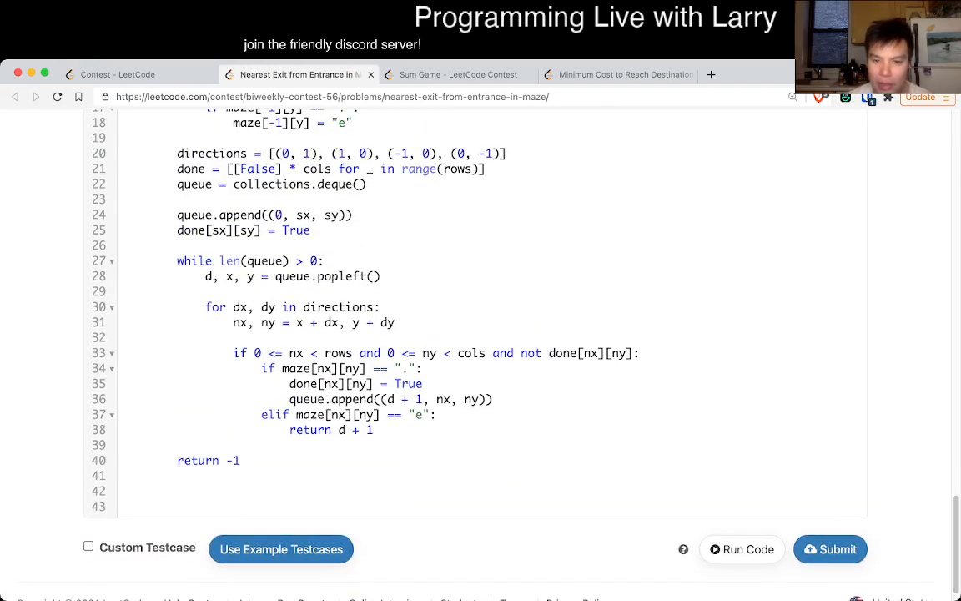
click(116, 74)
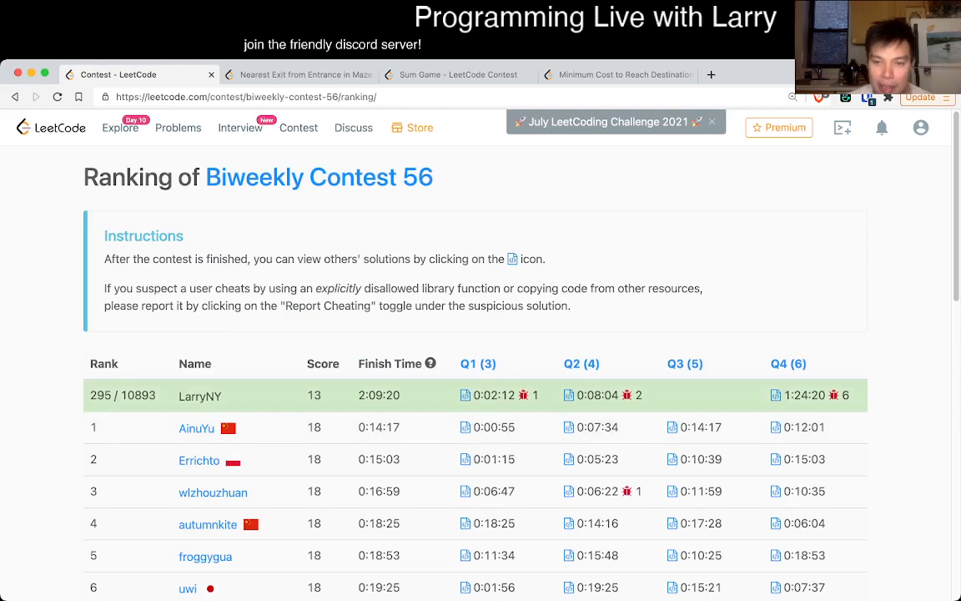
click(299, 74)
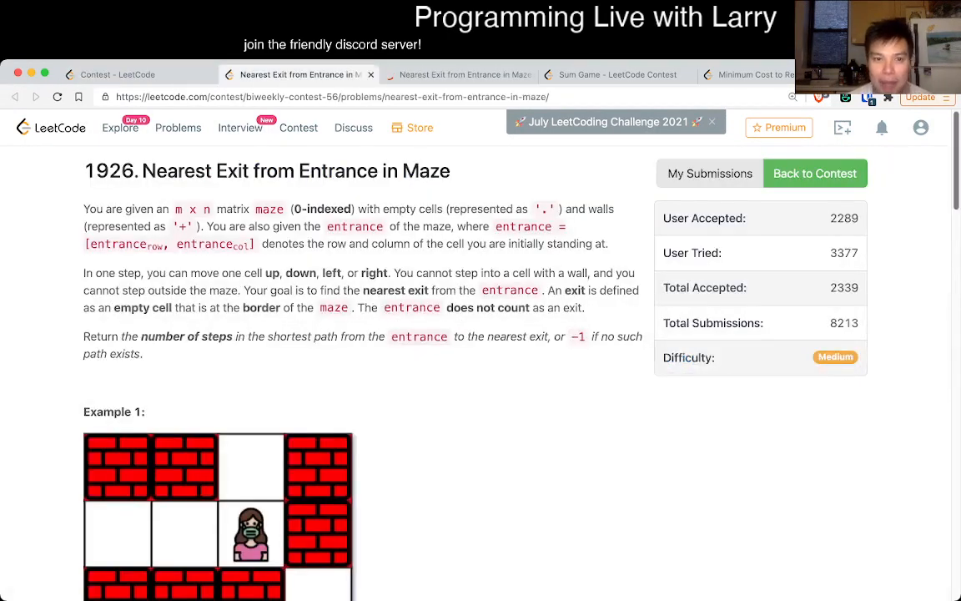
click(709, 173)
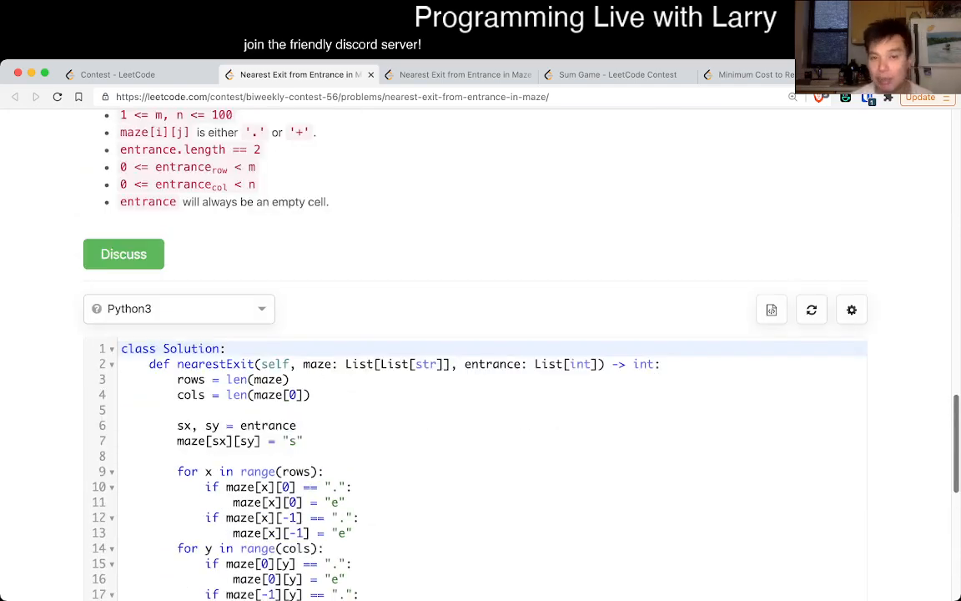
scroll(down, 3)
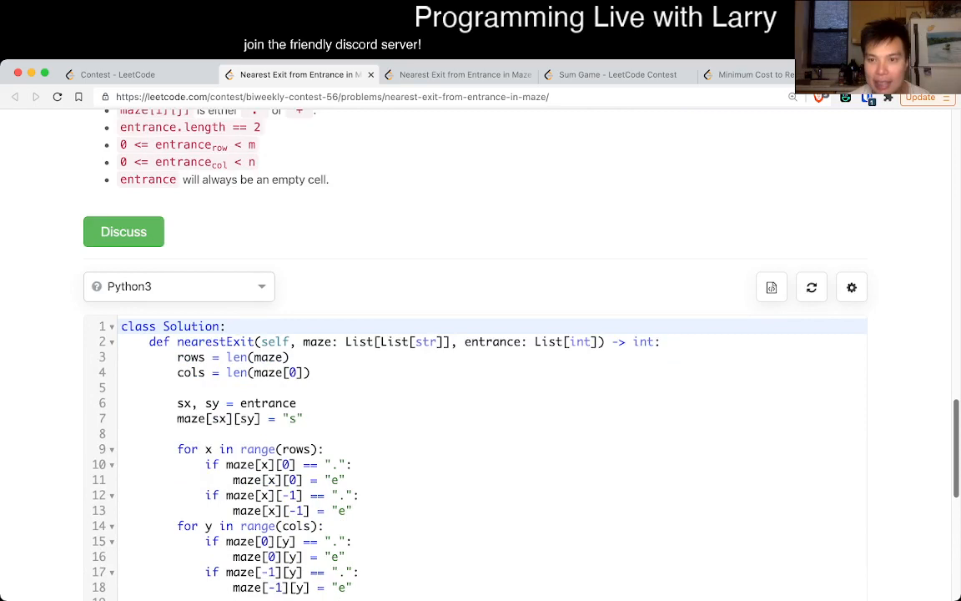
scroll(down, 3)
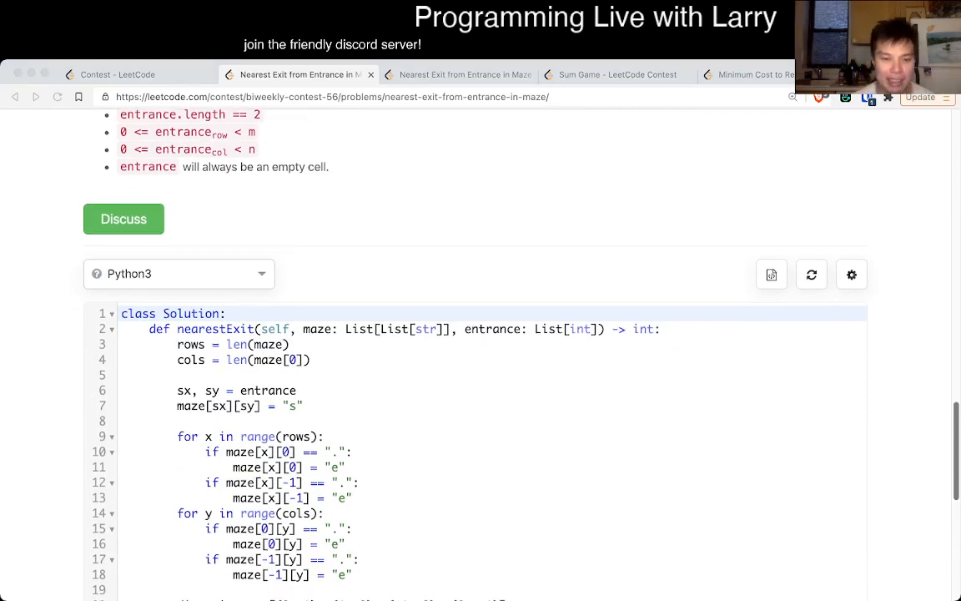
scroll(down, 3)
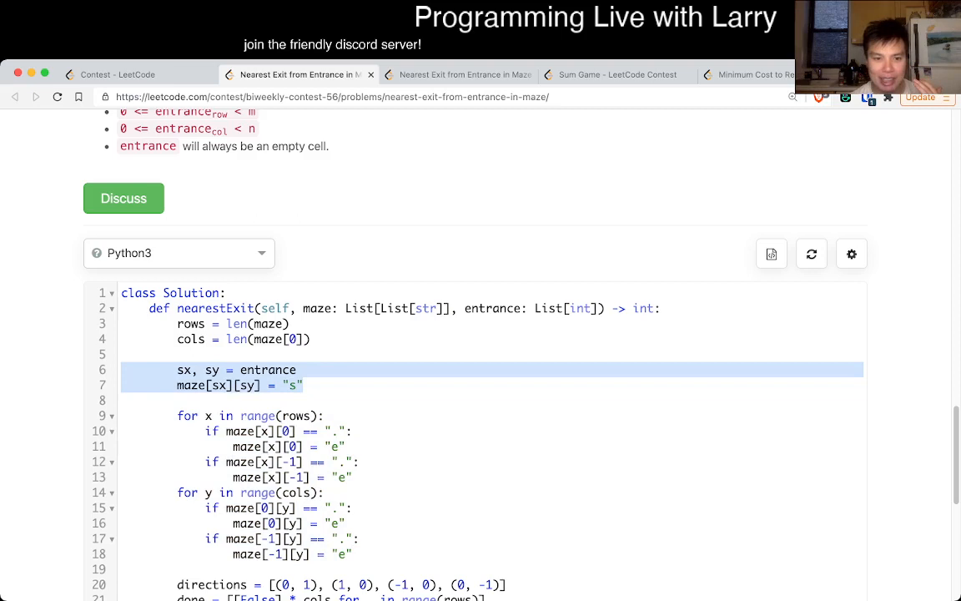
- Highlight the BFS block of the maze code, then move to the Count Square Sum Triples problem
scroll(down, 3)
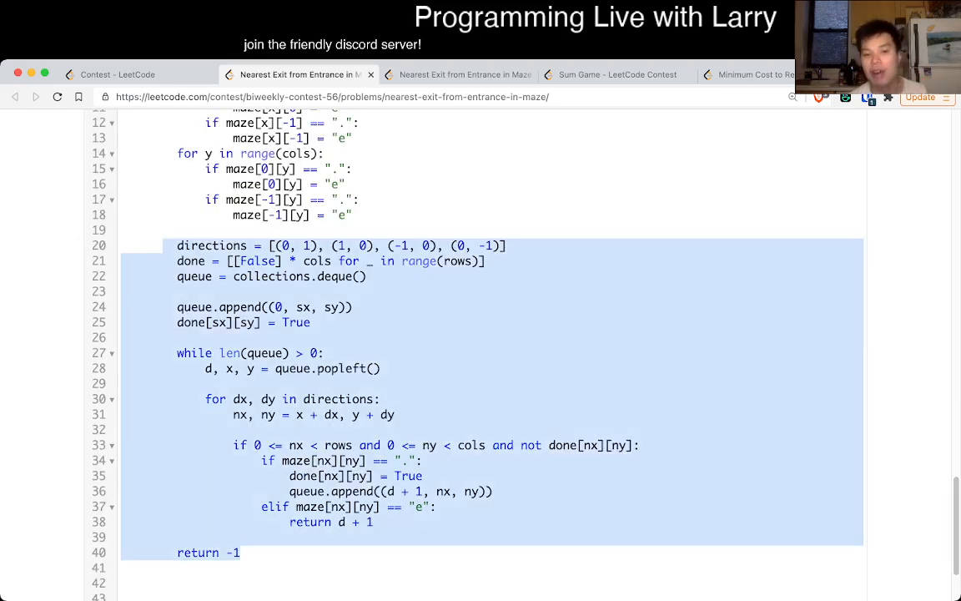
click(240, 552)
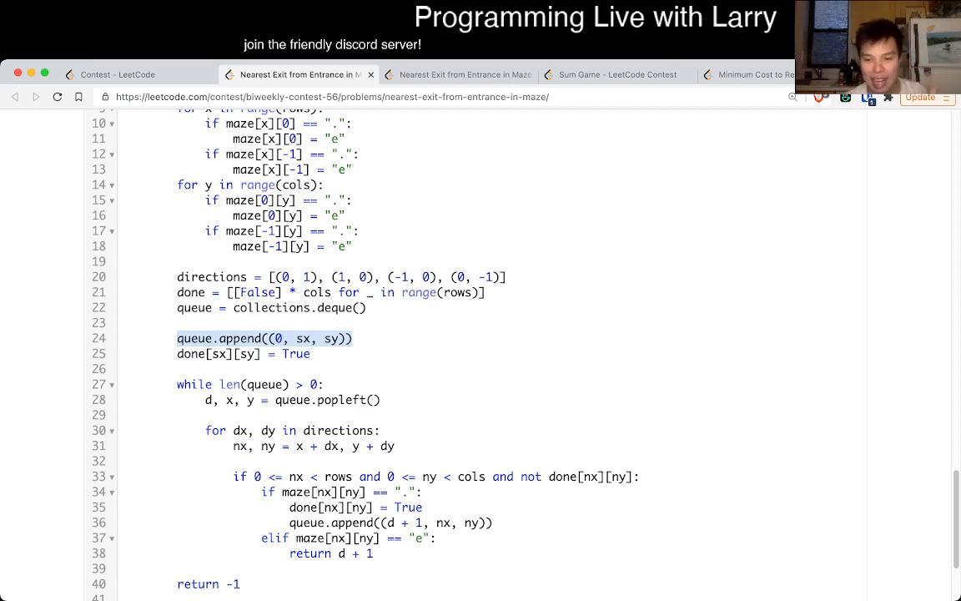
click(297, 74)
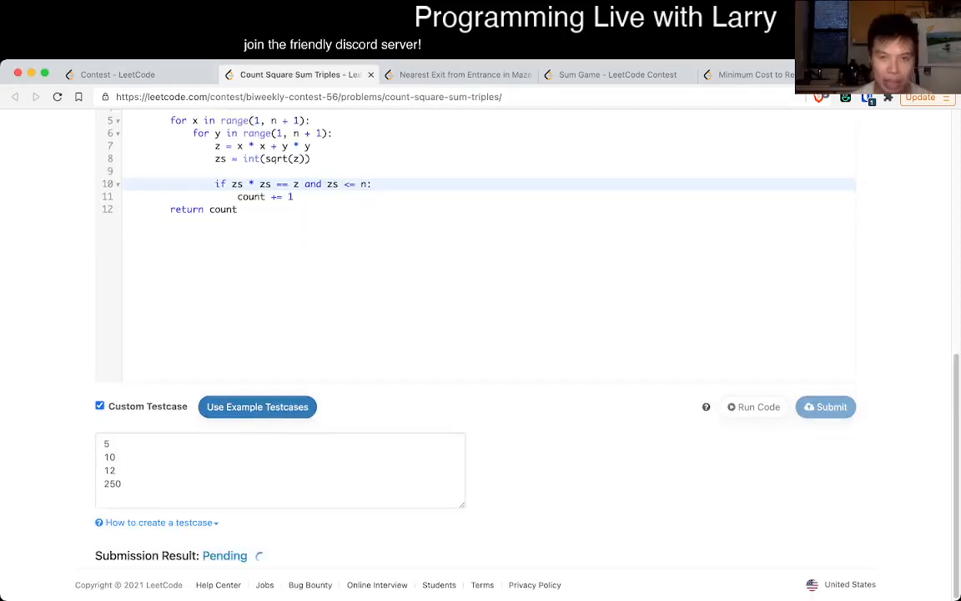
- Open problem 5793 and read its examples and constraints, down to the empty Python3 editor
click(465, 75)
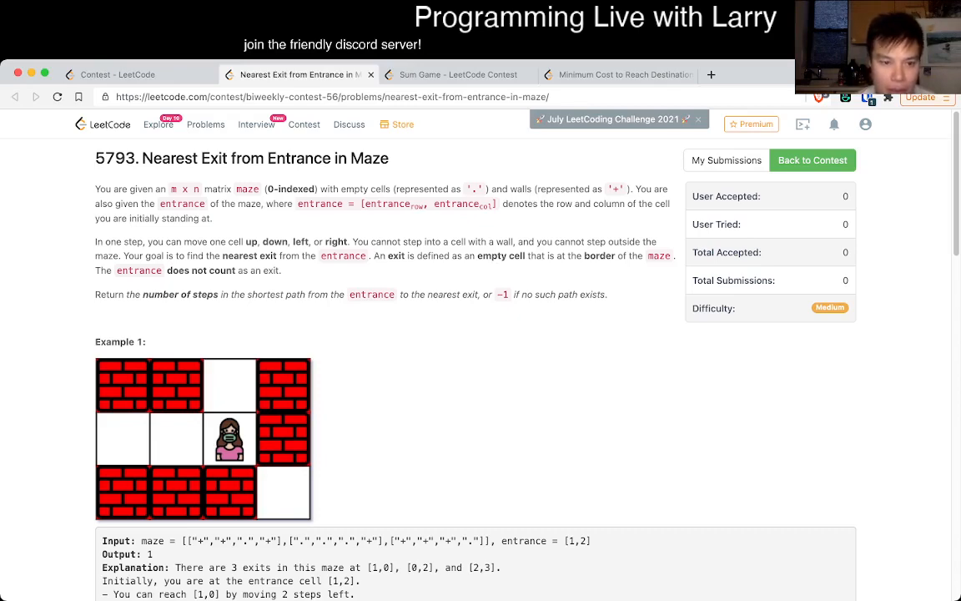
scroll(down, 3)
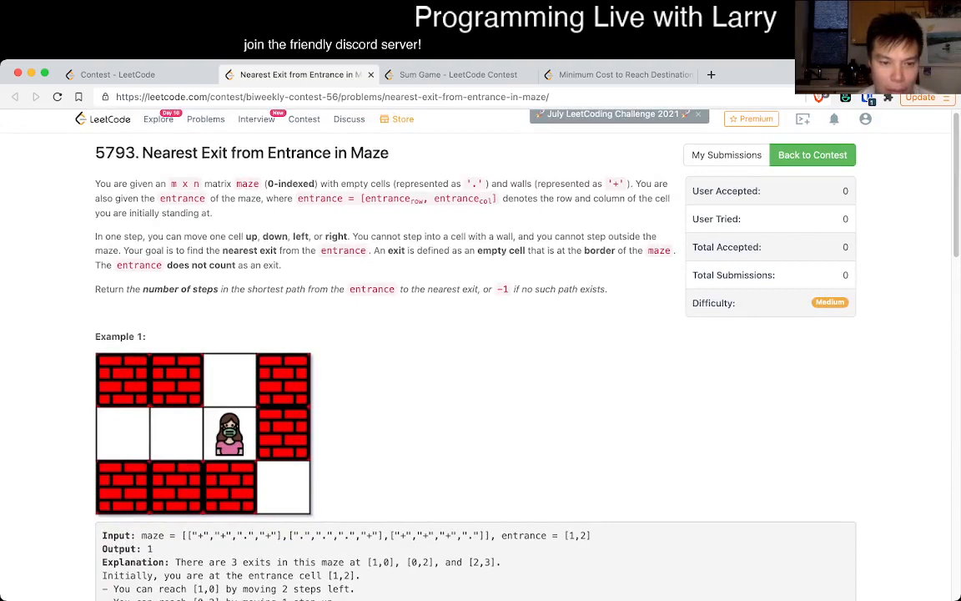
scroll(down, 3)
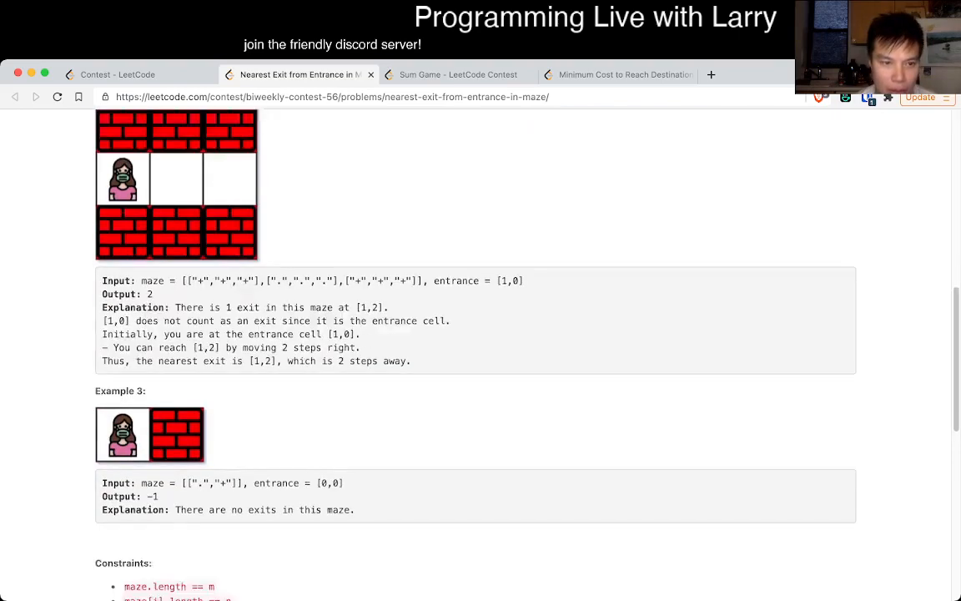
scroll(up, 3)
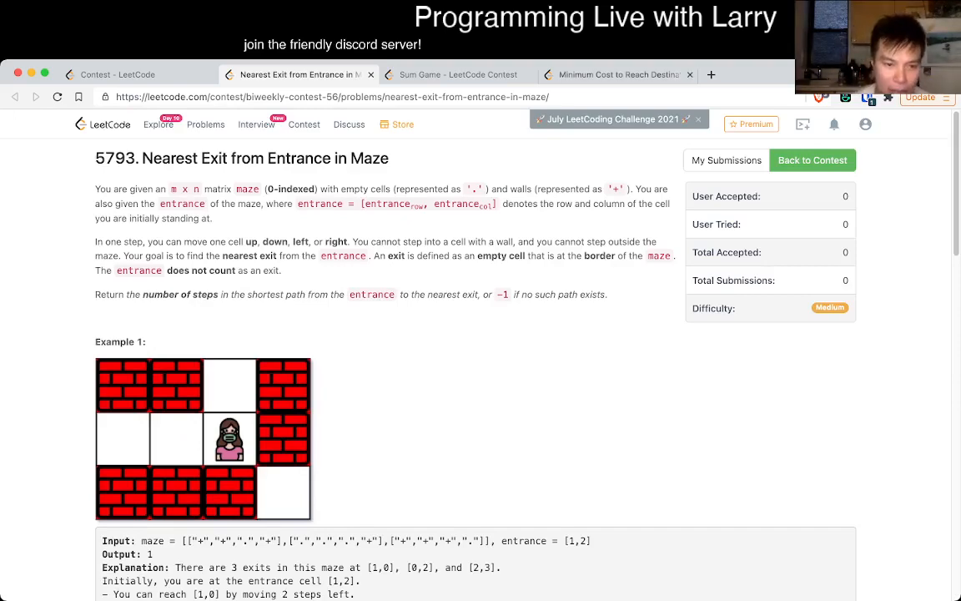
scroll(down, 3)
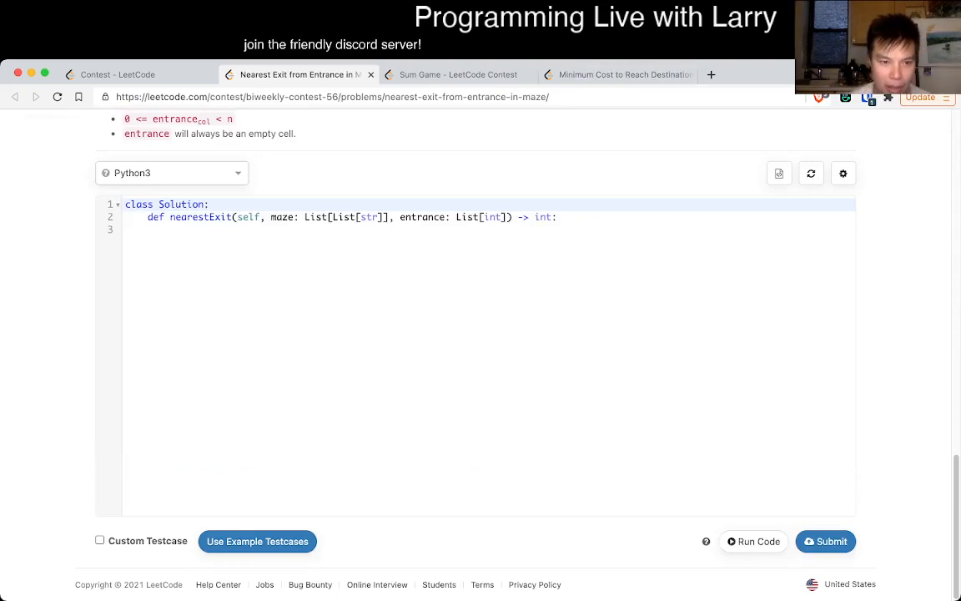
- Store rows = len(maze) and cols = len(maze[0]) in the Python3 editor
text(rows =)
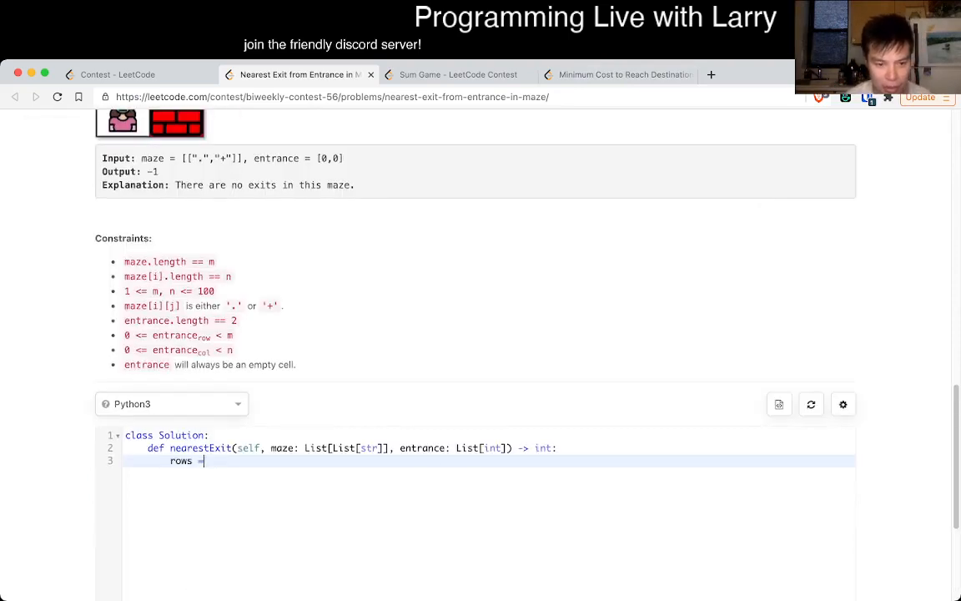
text(len(maze))
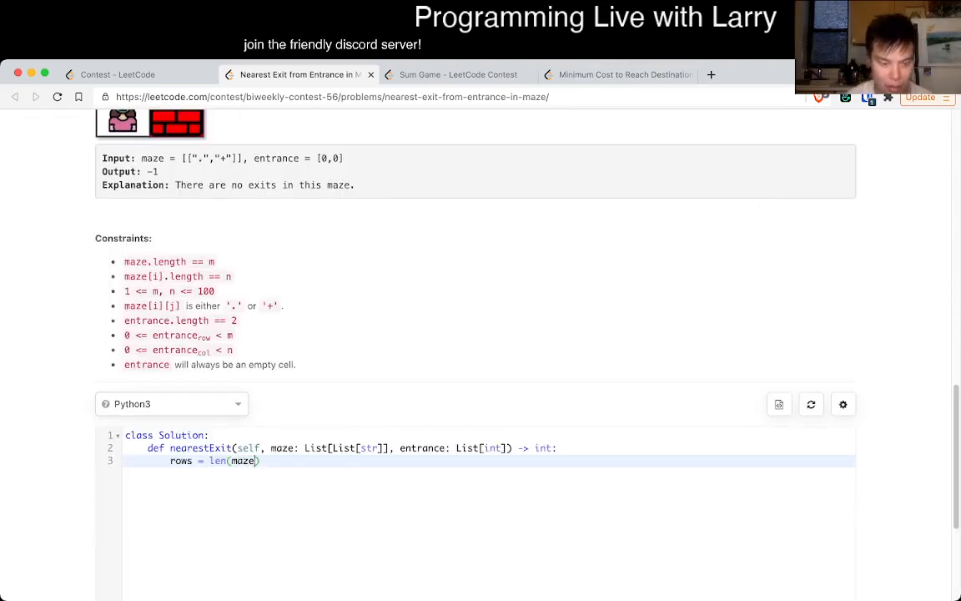
text(cols)
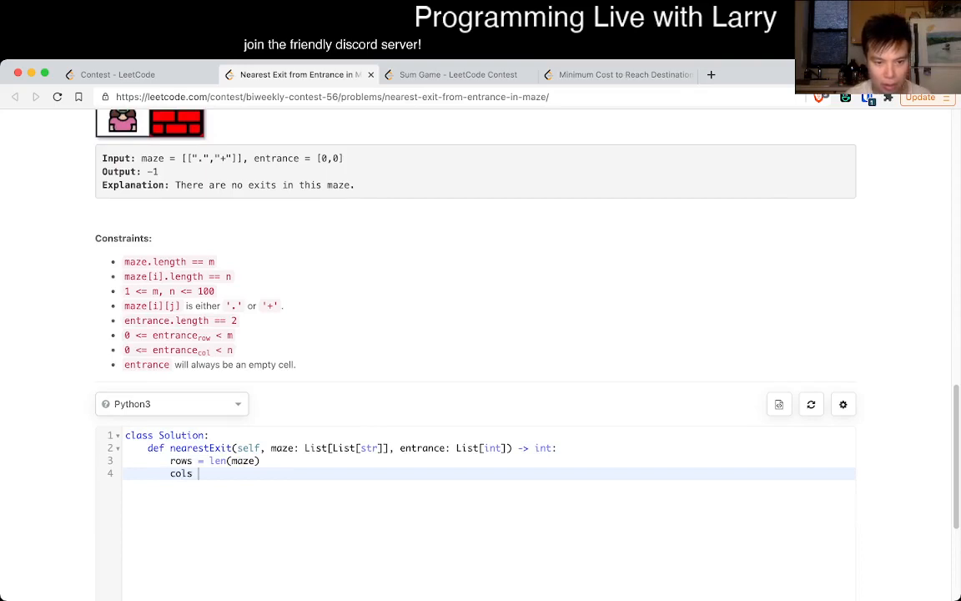
text(= len(mz))
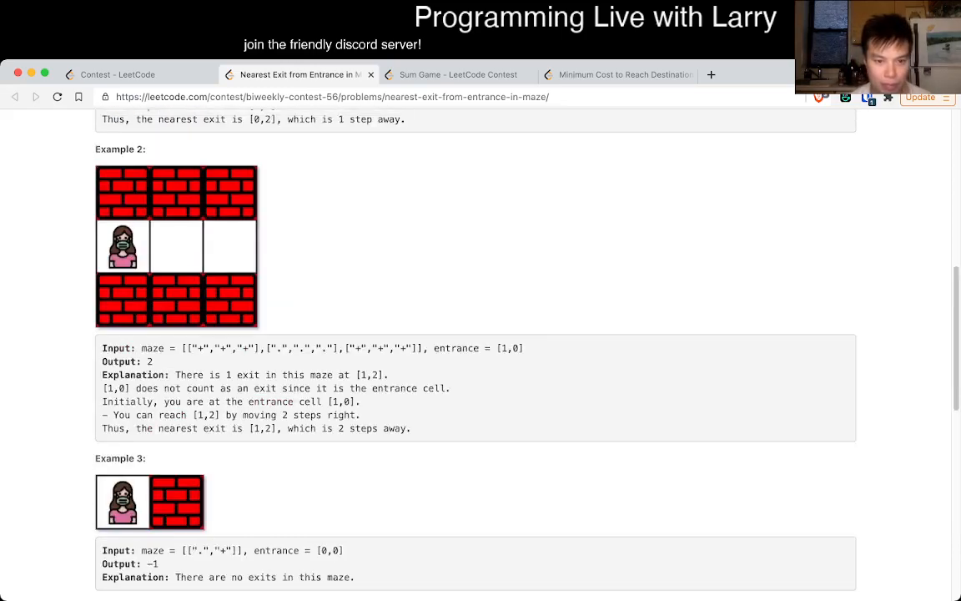
scroll(down, 3)
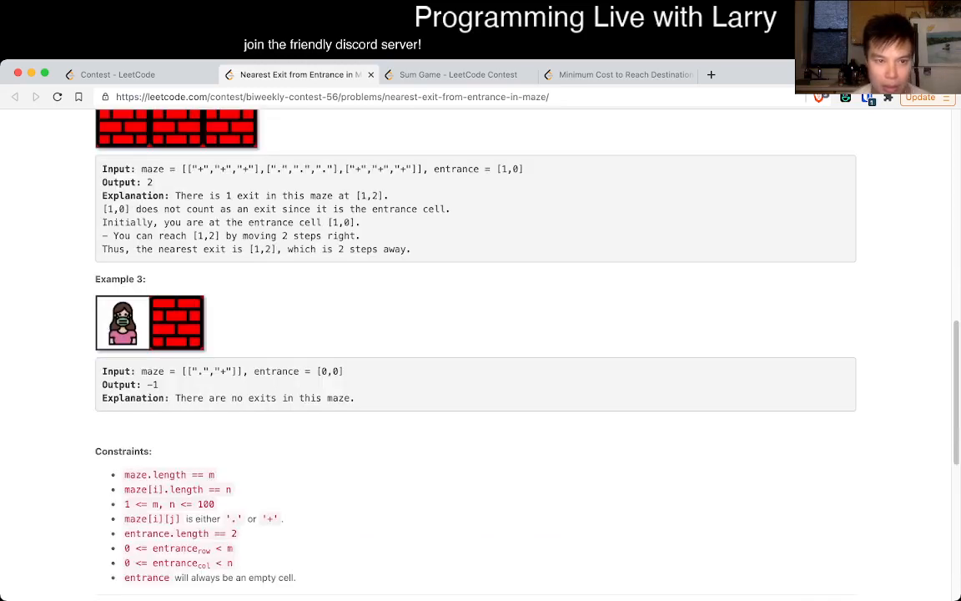
scroll(down, 3)
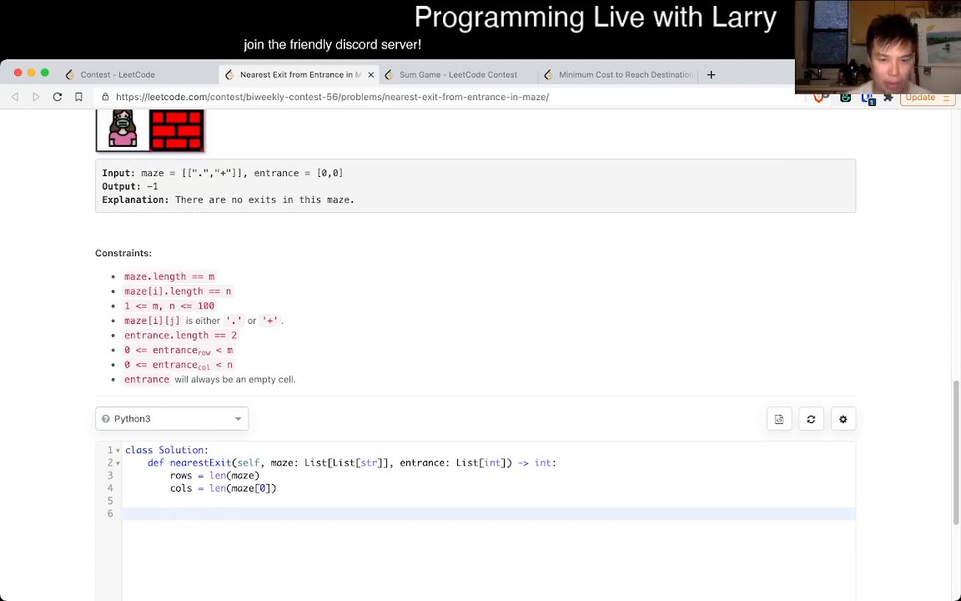
text(aze)
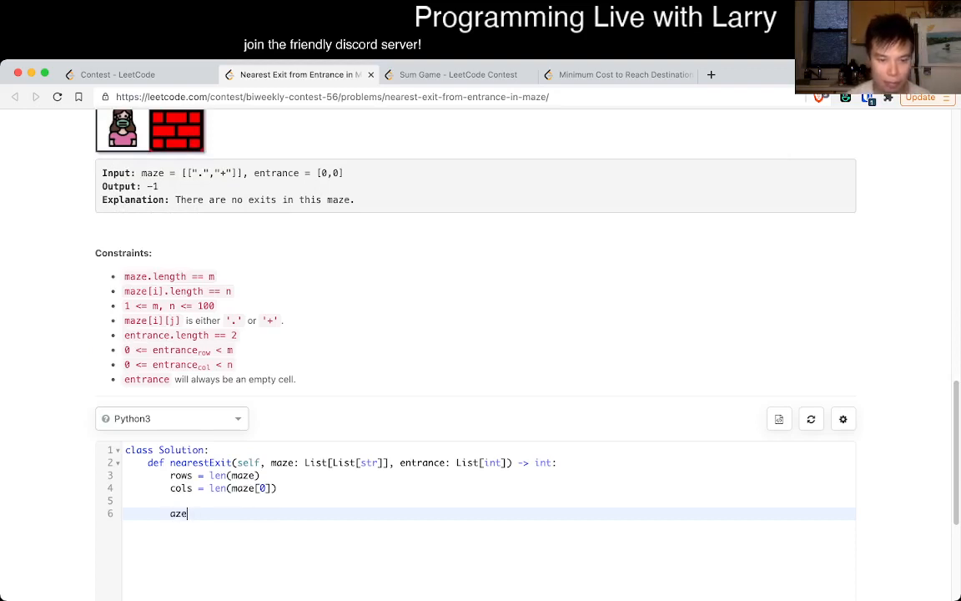
key(Backspace)
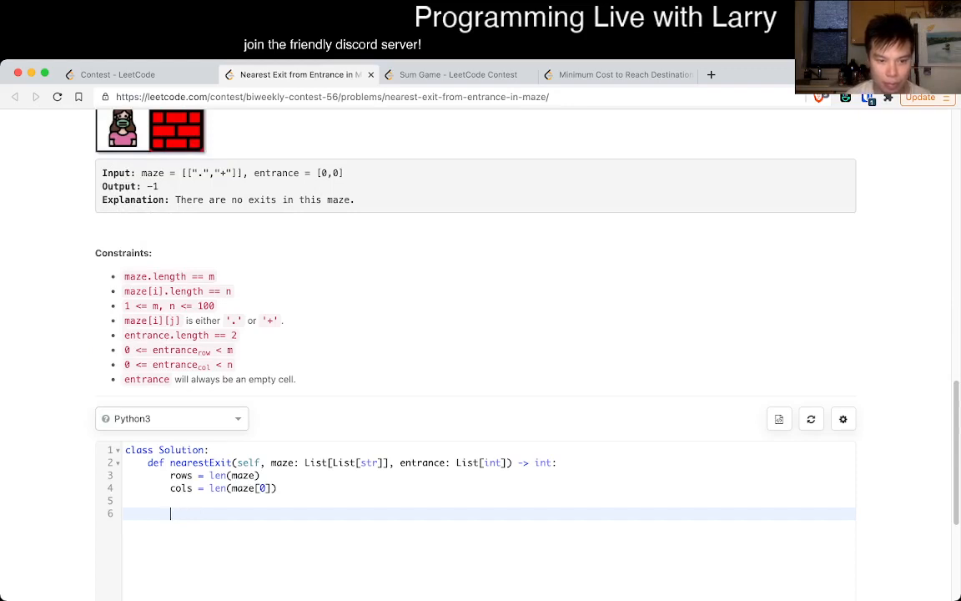
- Unpack entrance into sx, sy, mark maze[sx][sy] as 's', and start for x in range(rows)
text(x, y = entrance)
text(maze[s)
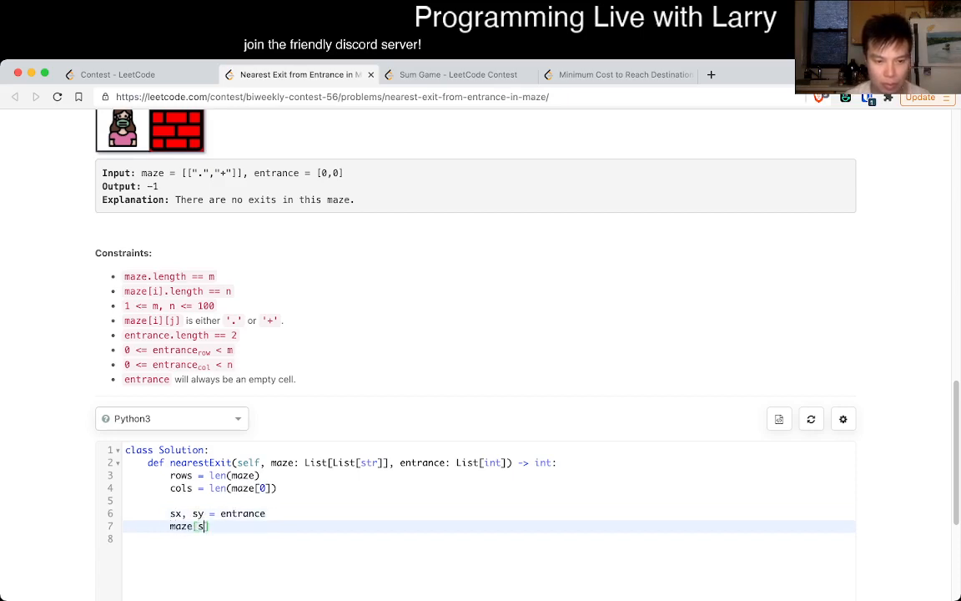
text(x][sy] = '+')
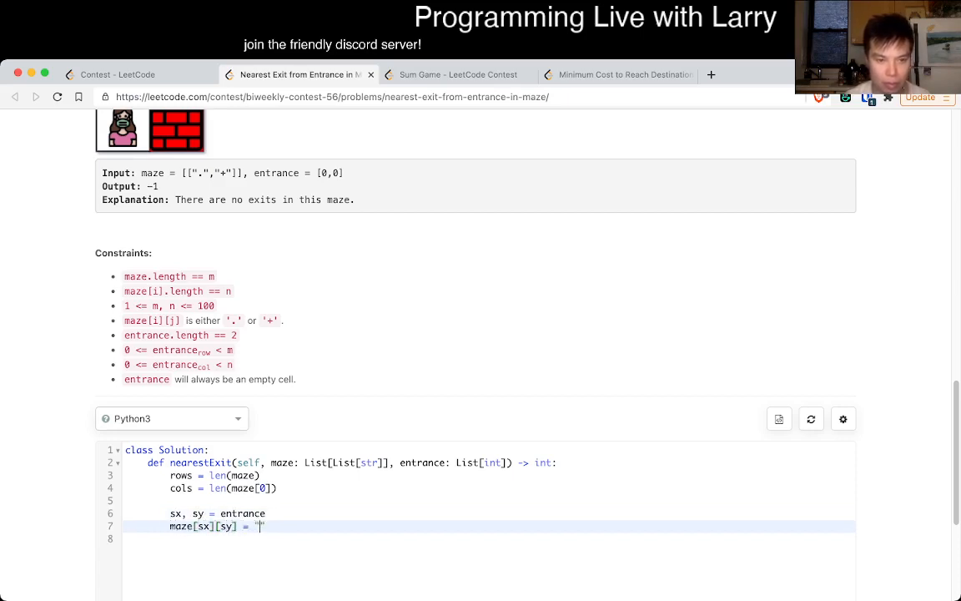
text(s)
text(for)
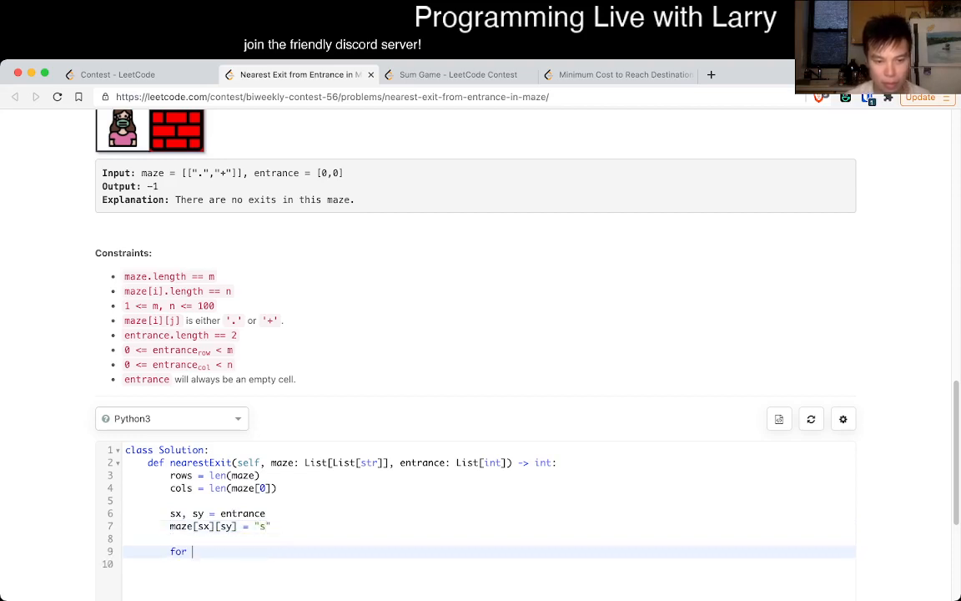
text(x in range(rows):)
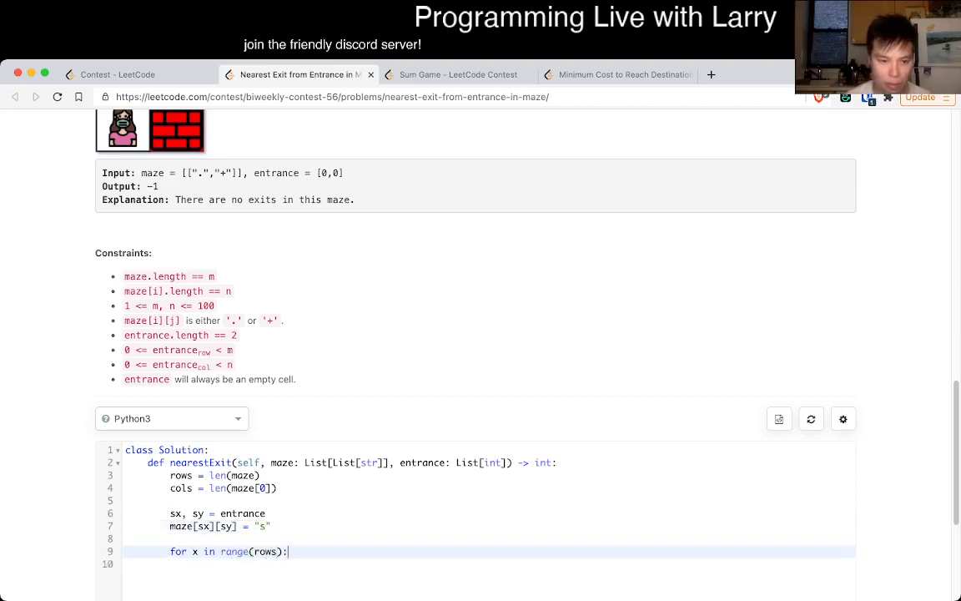
text(maze[x])
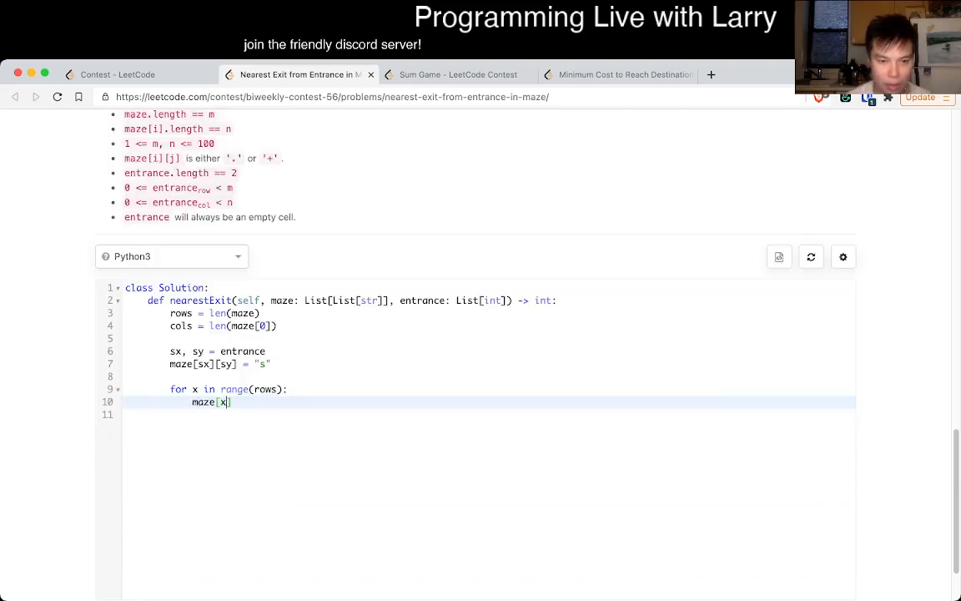
- Mark open '.' cells in the first and last columns as exits 'e'
text([0] =)
text(if)
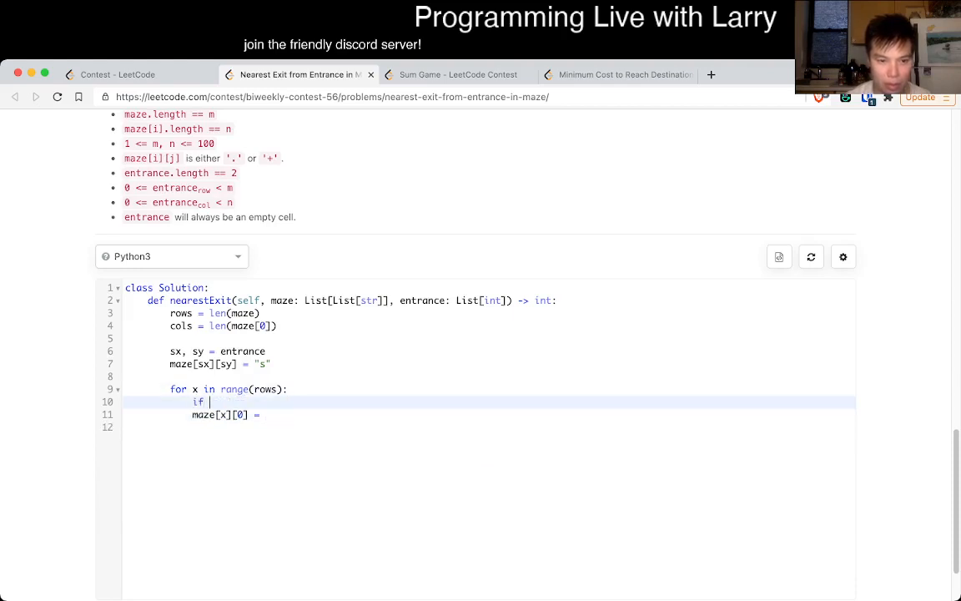
text(maze[x][0] ==)
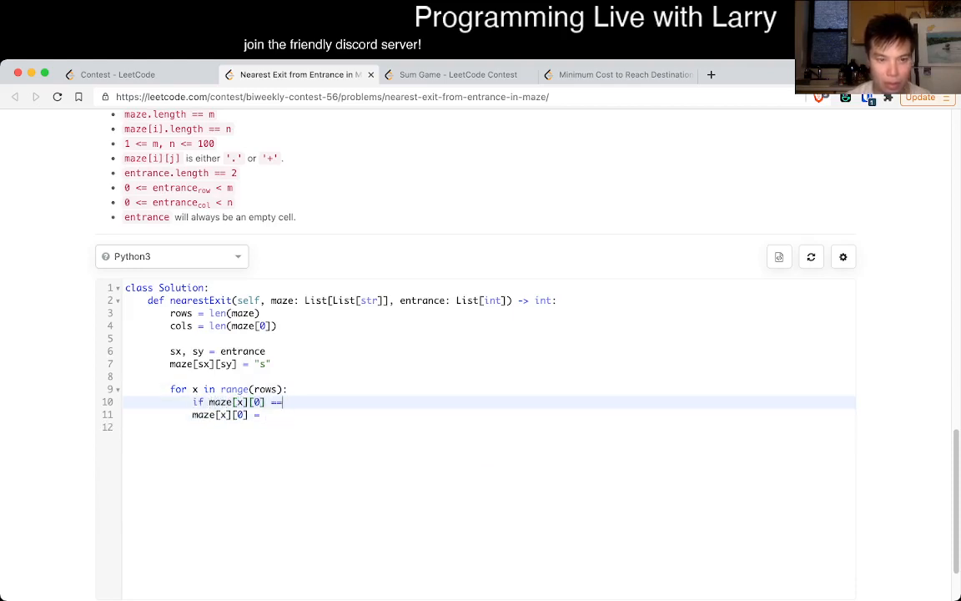
text(".")
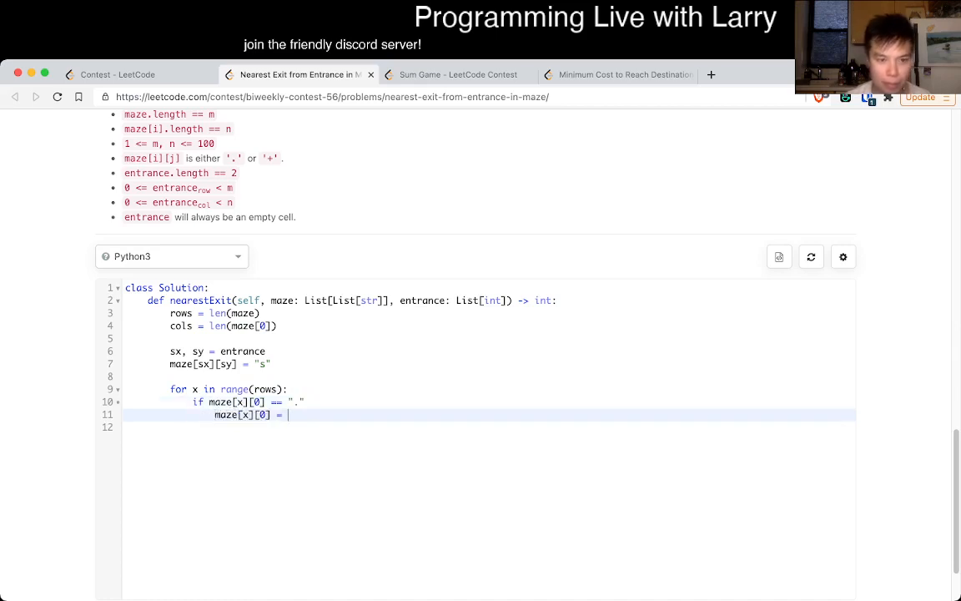
text(')
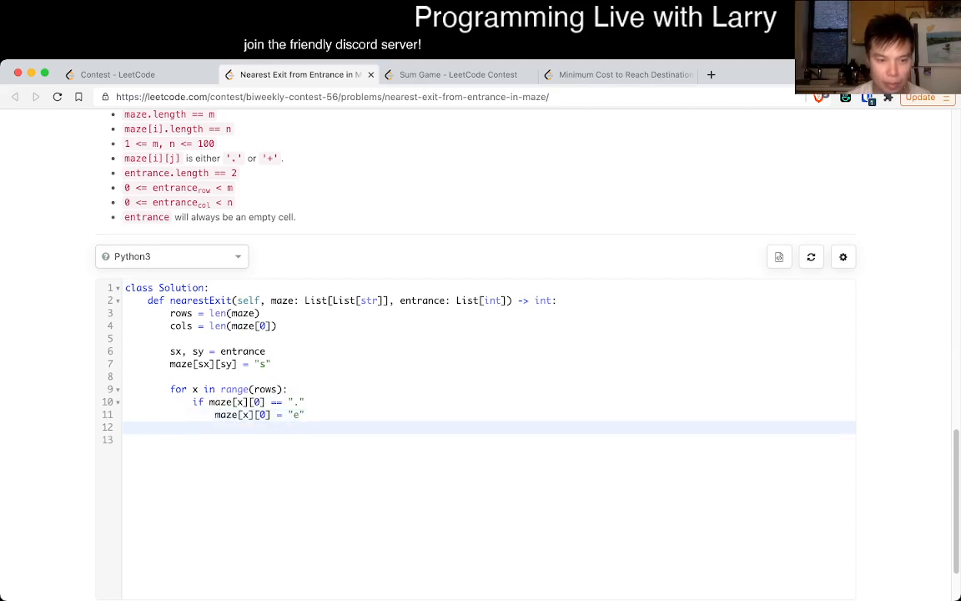
text(if maze[])
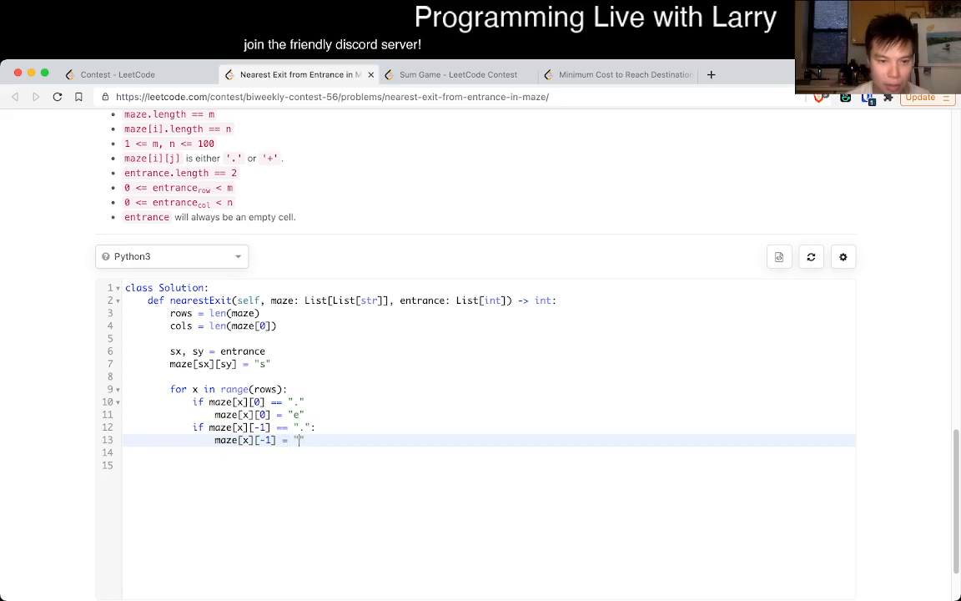
text(e")
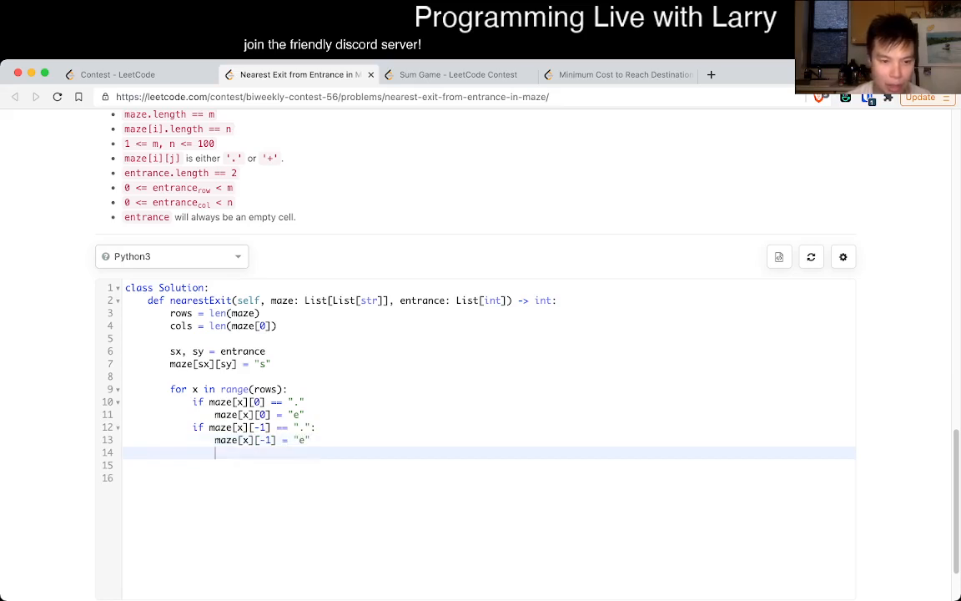
- Loop over columns, marking open '.' cells in the top and bottom rows as 'e'
text(for y in range(cols):)
click(489, 465)
text(if)
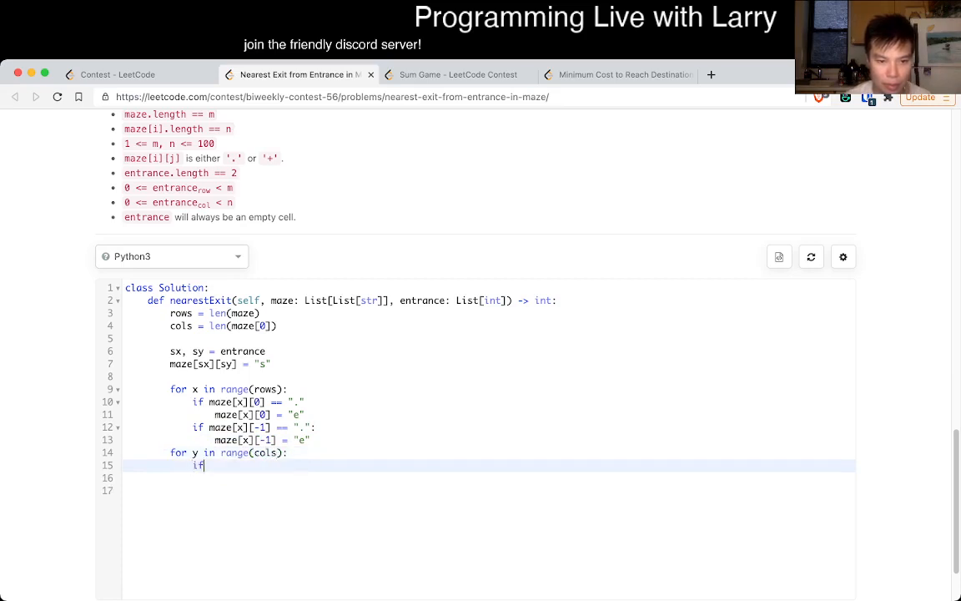
text(maze[0][y])
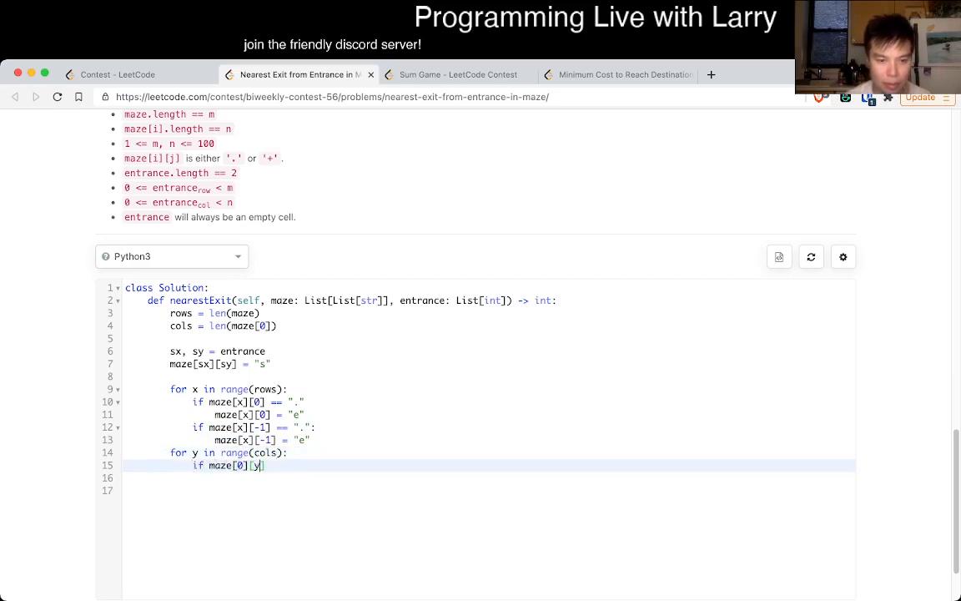
text(== ".":)
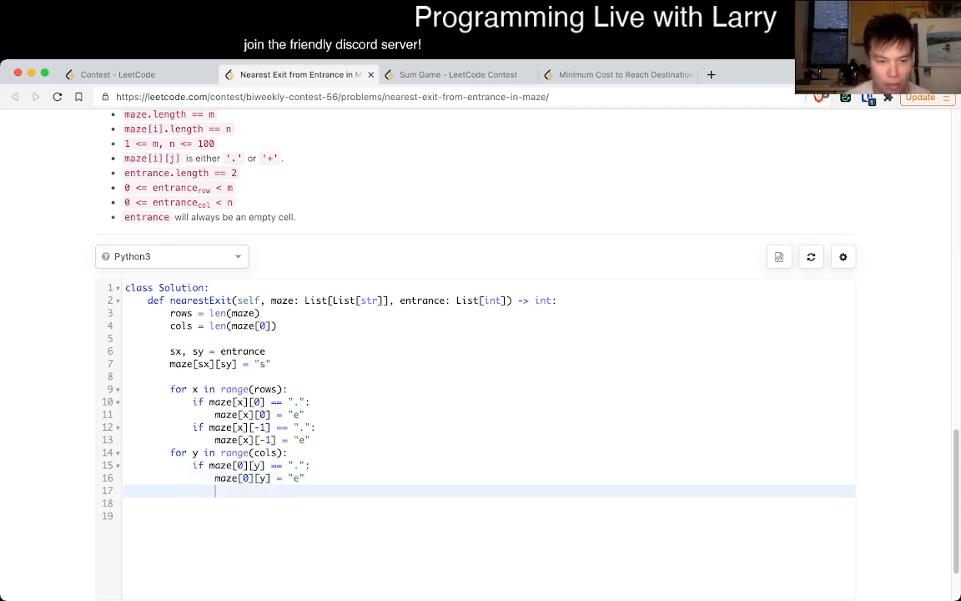
text(if maze[-1][y] == ".":)
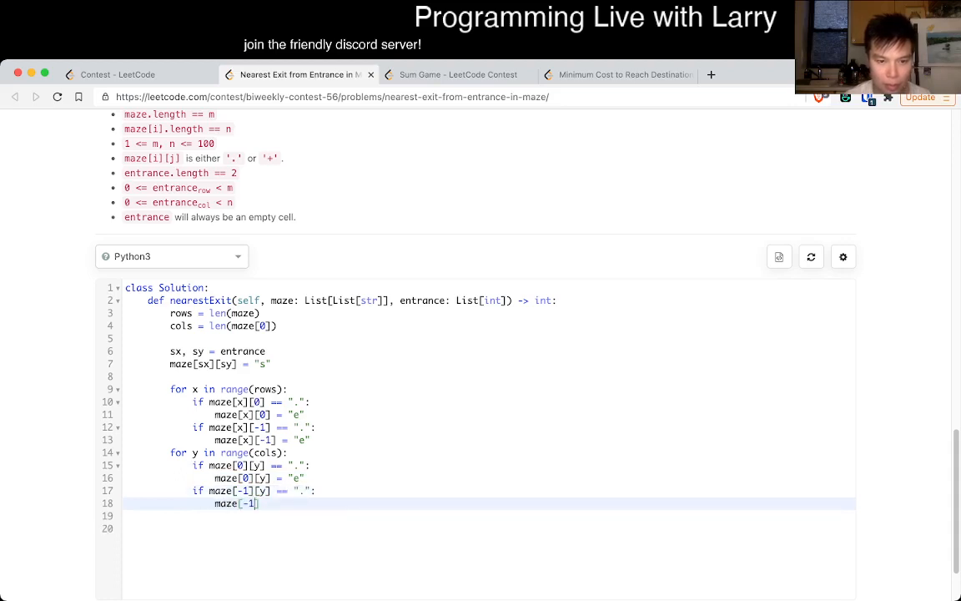
text([y] = "e")
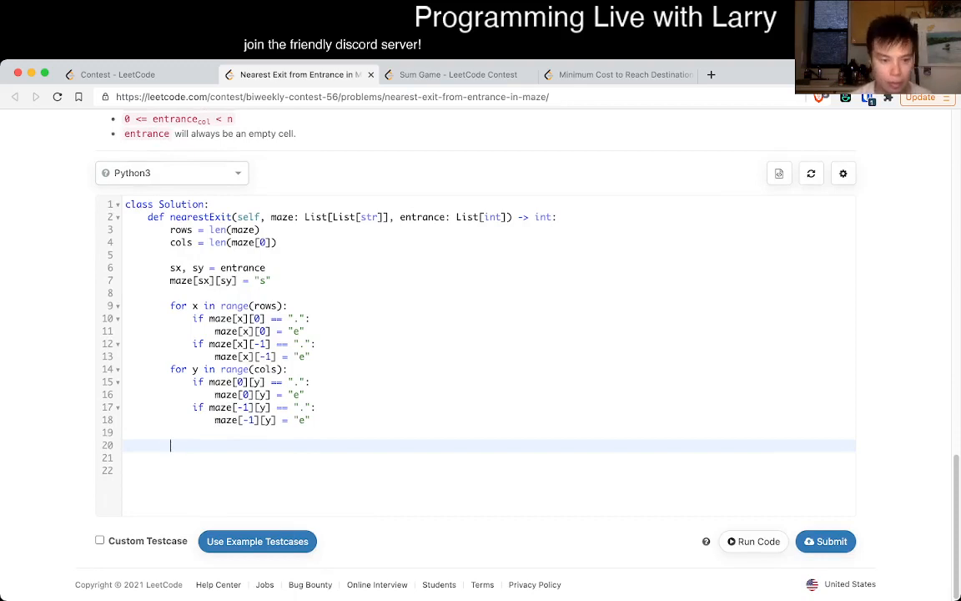
- Add the directions list [(0, 1), (1, 0), (-1, 0), (0, -1)], a queue, and return -1
text(directions =)
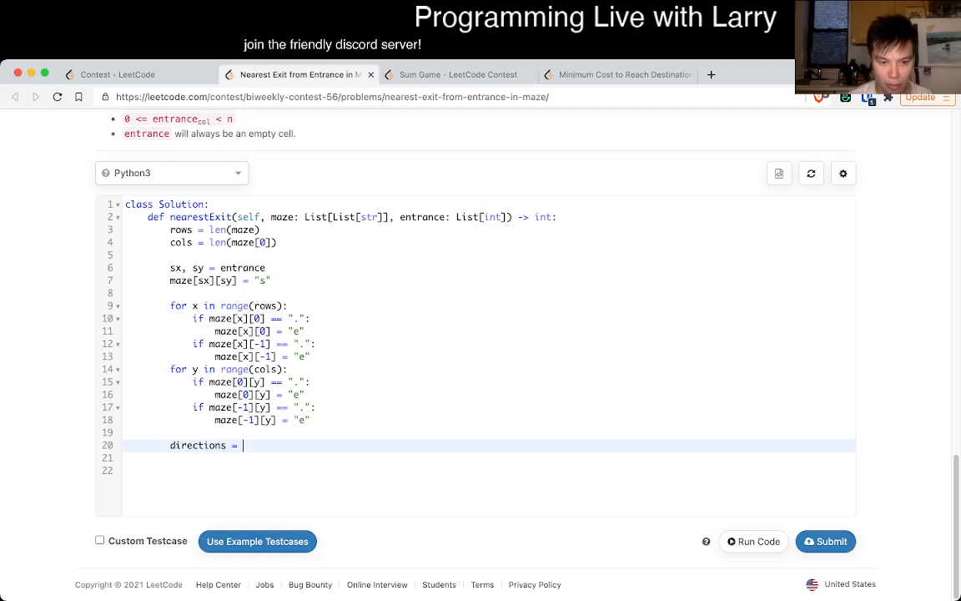
text([(0, 1),)
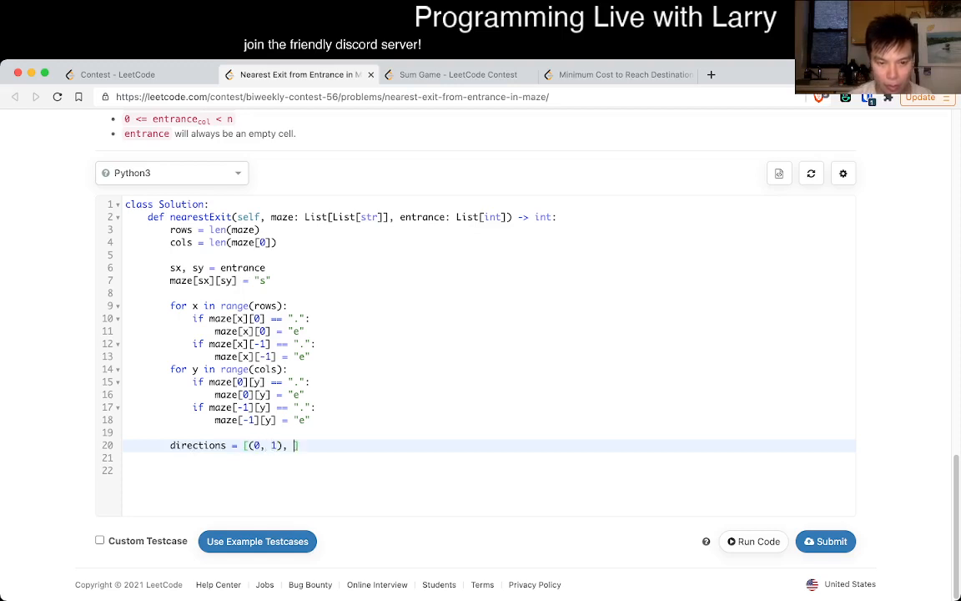
text((1, 0), (-1, 0),)
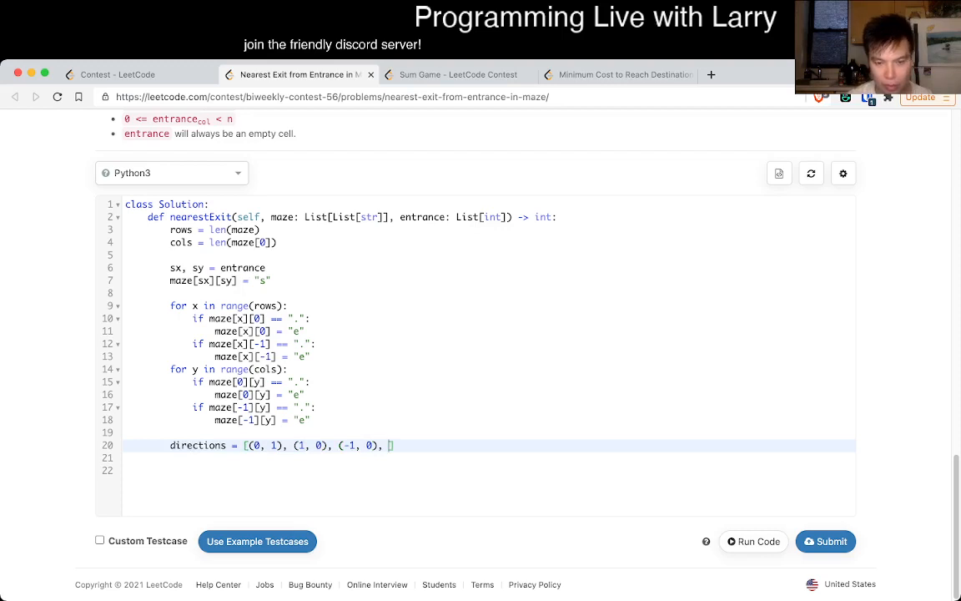
text((0, -1)])
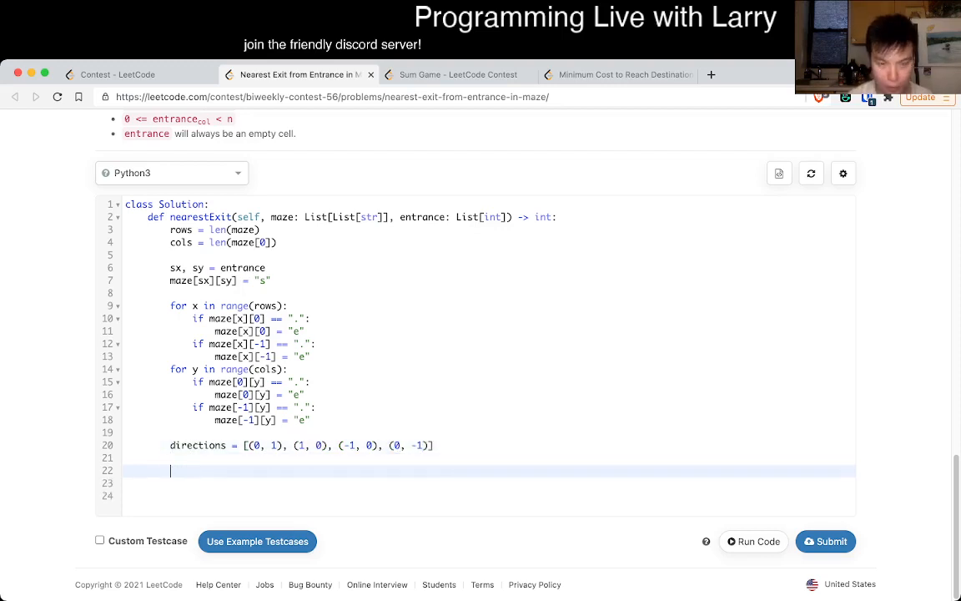
text(q)
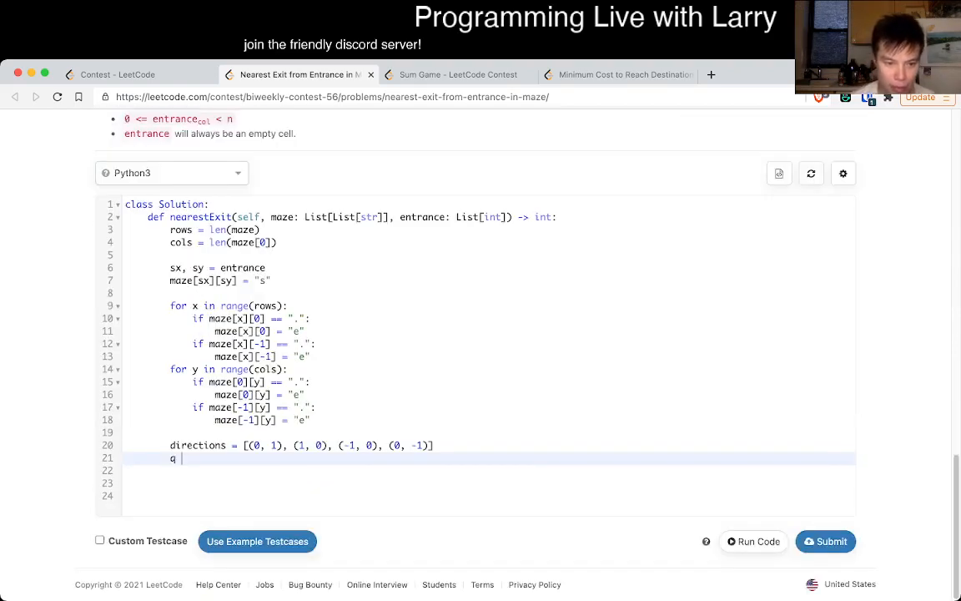
text(return -1)
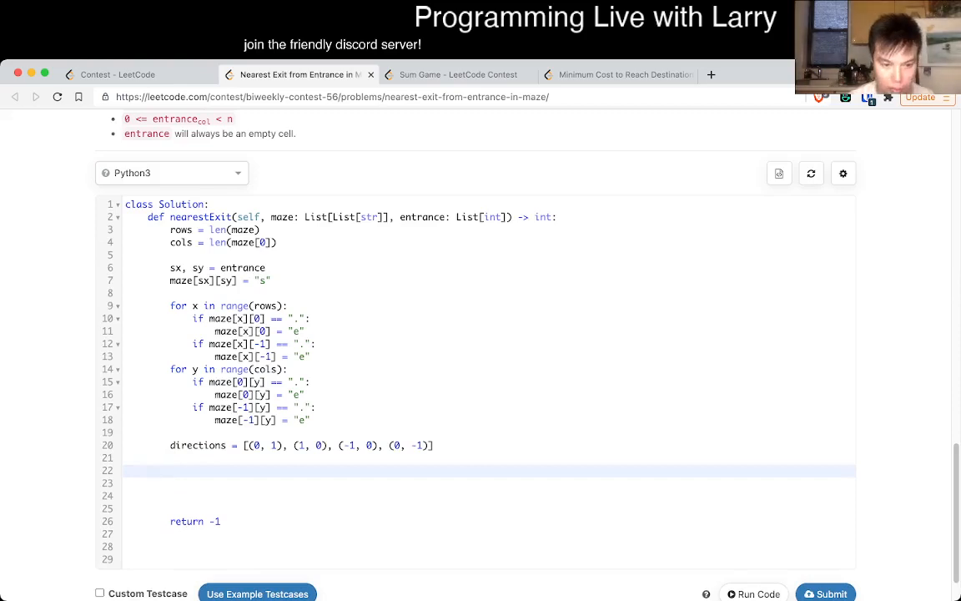
text(queue =)
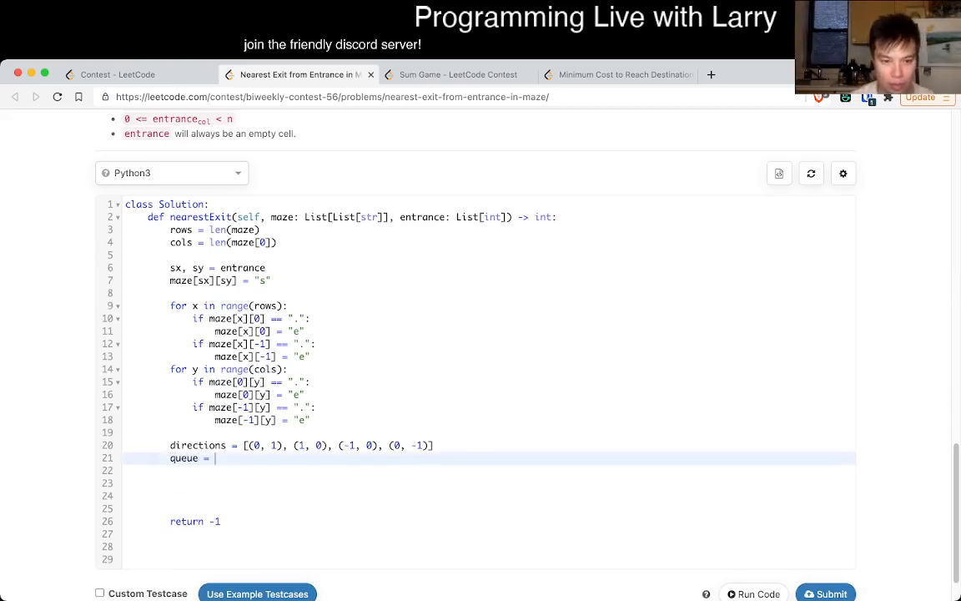
text([])
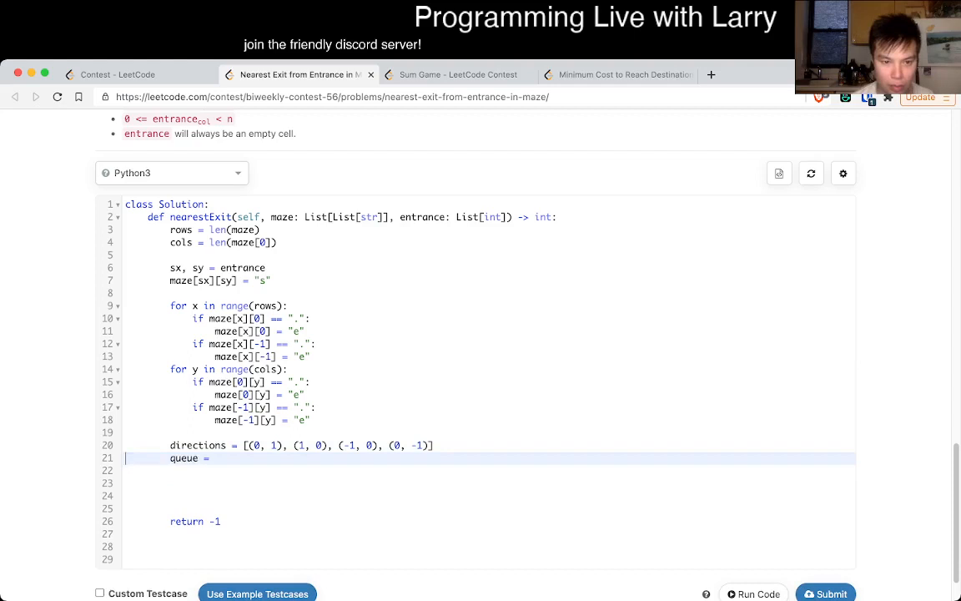
- Insert a done grid and a collections.deque seeded with (0, sx, sy), marking the entrance visited
click(434, 445)
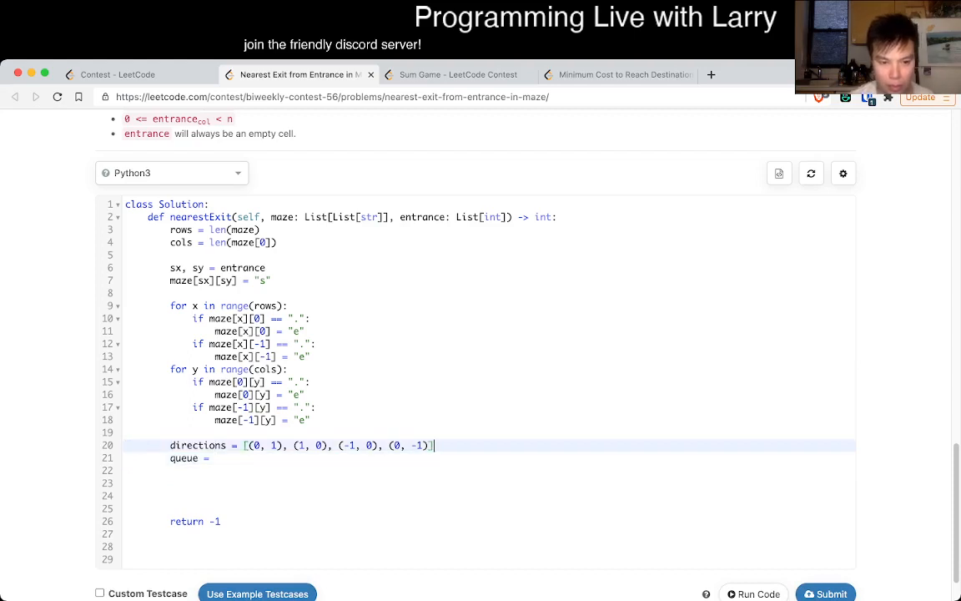
text(done = [[False])
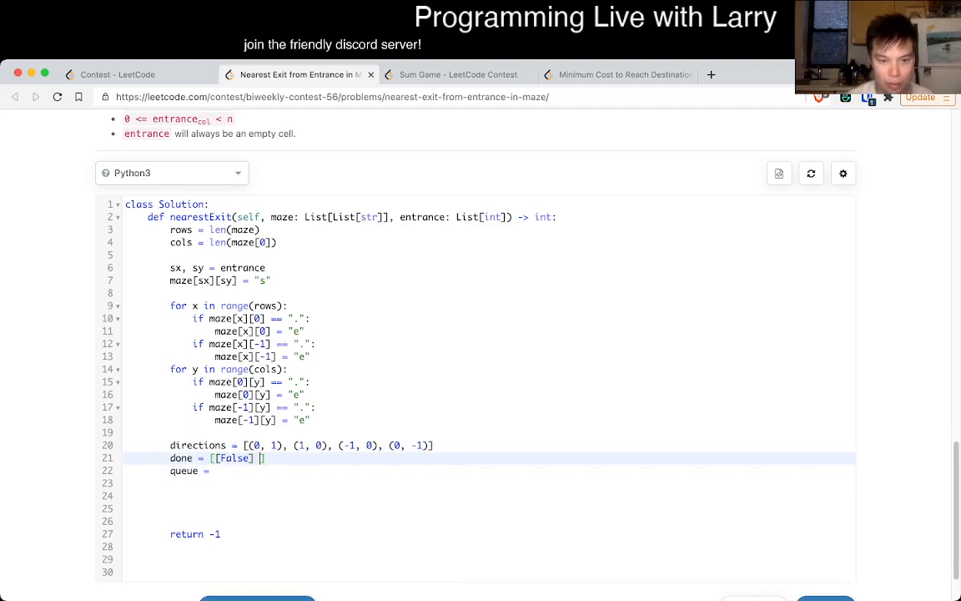
text(* cols for _ in range(rows)
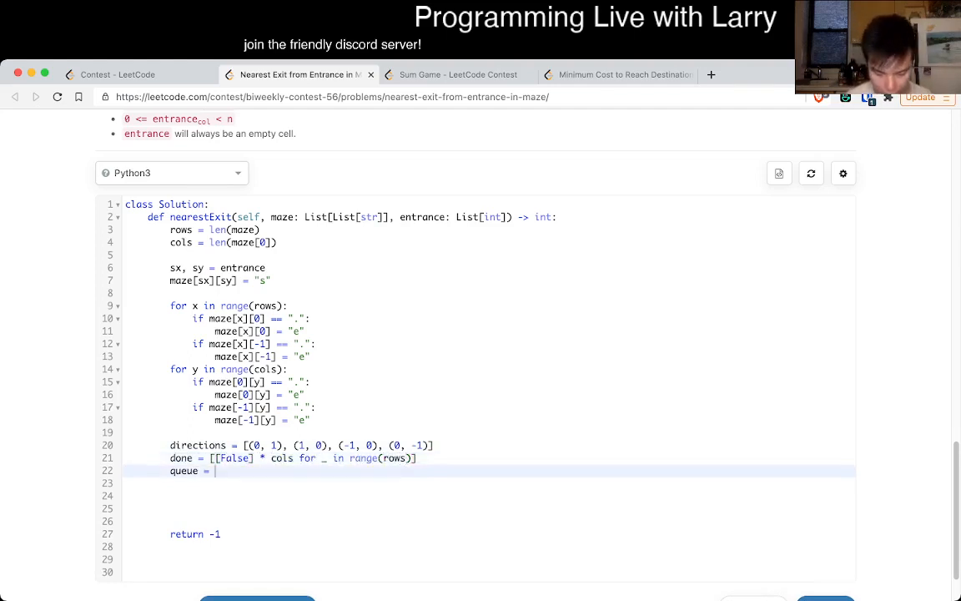
text(collections.deque()
click(489, 496)
text(queu)
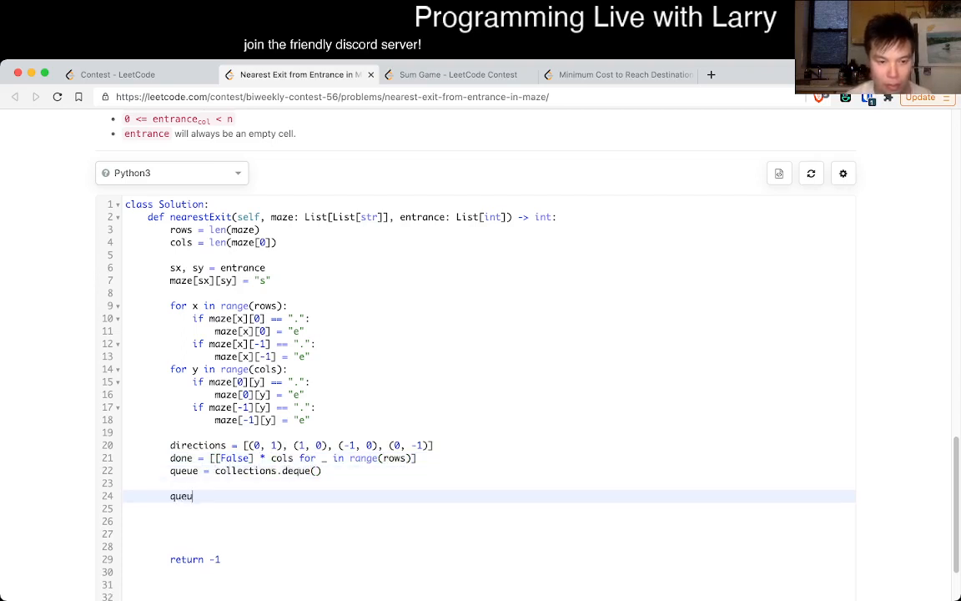
text(e.append)
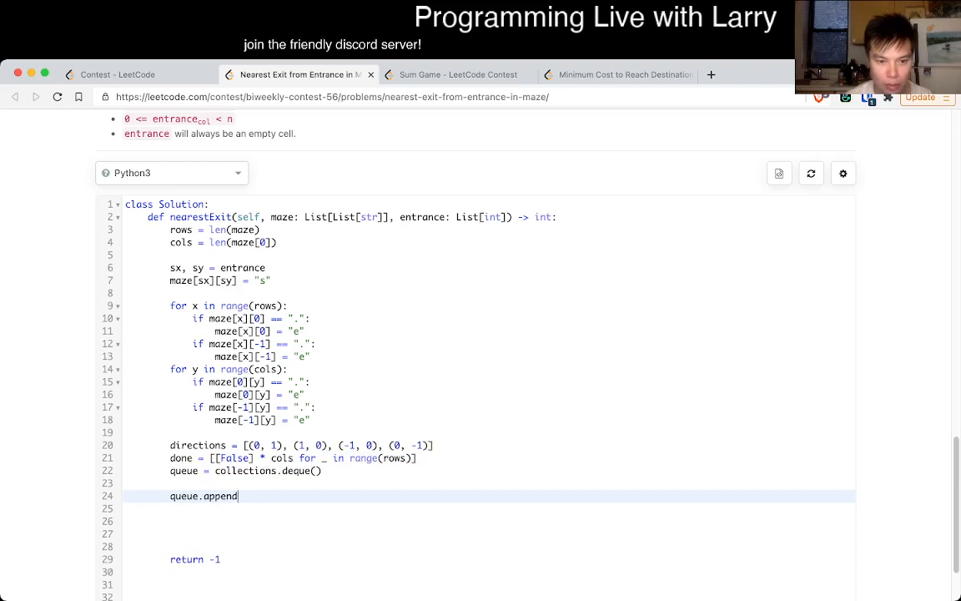
text(()))
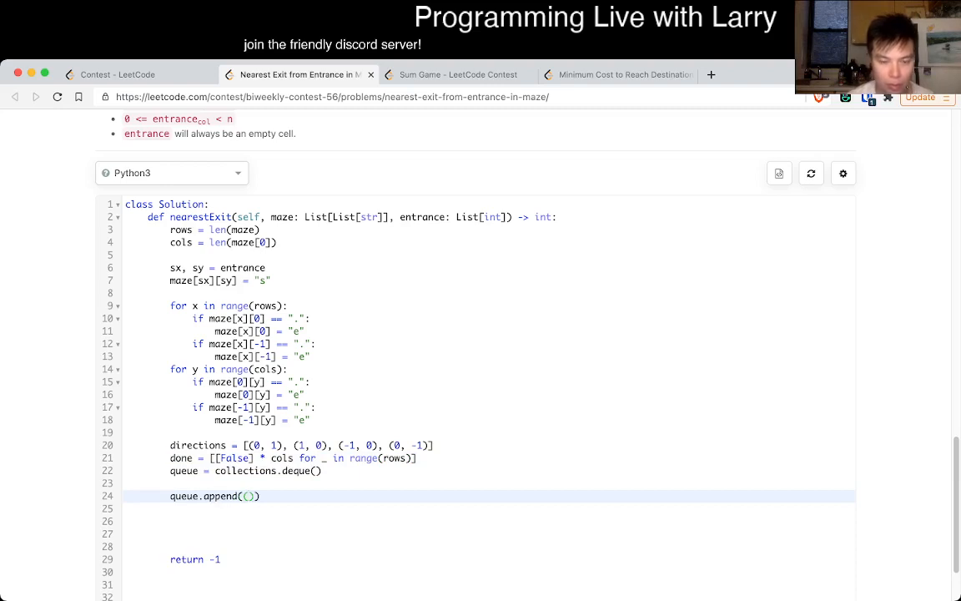
text(0, sx, sy)
text(done)
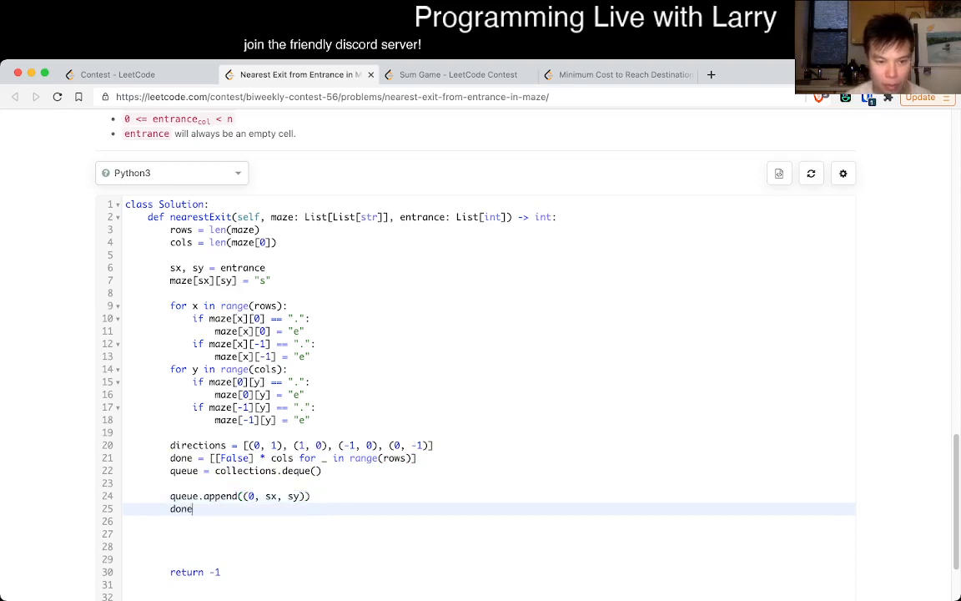
text([sx][sy] = True)
click(489, 533)
text(while len(queue) > 0:)
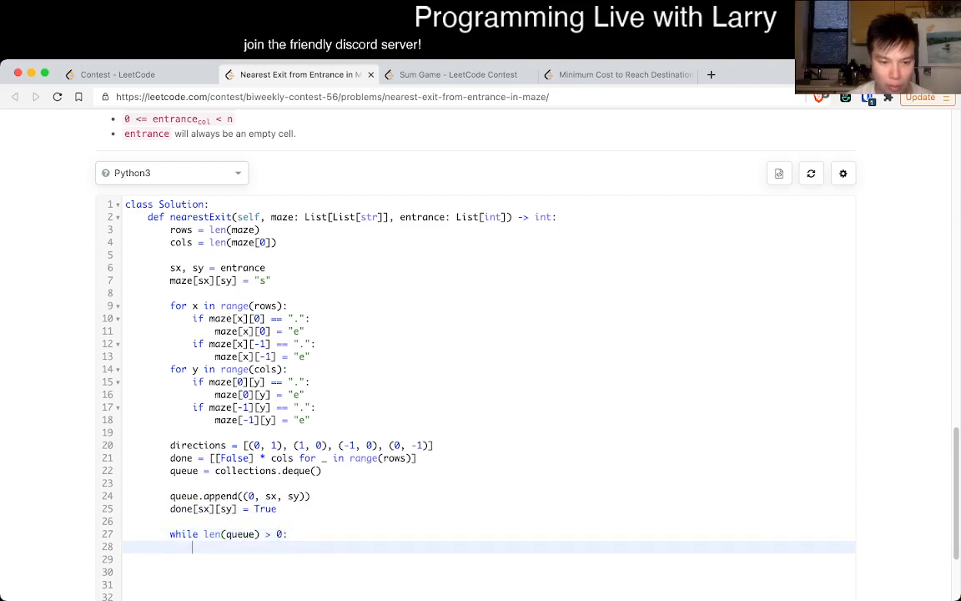
- Pop d, x, y, loop over directions computing nx, ny, and check both are in bounds
text(d, x, y = queue.popleft()
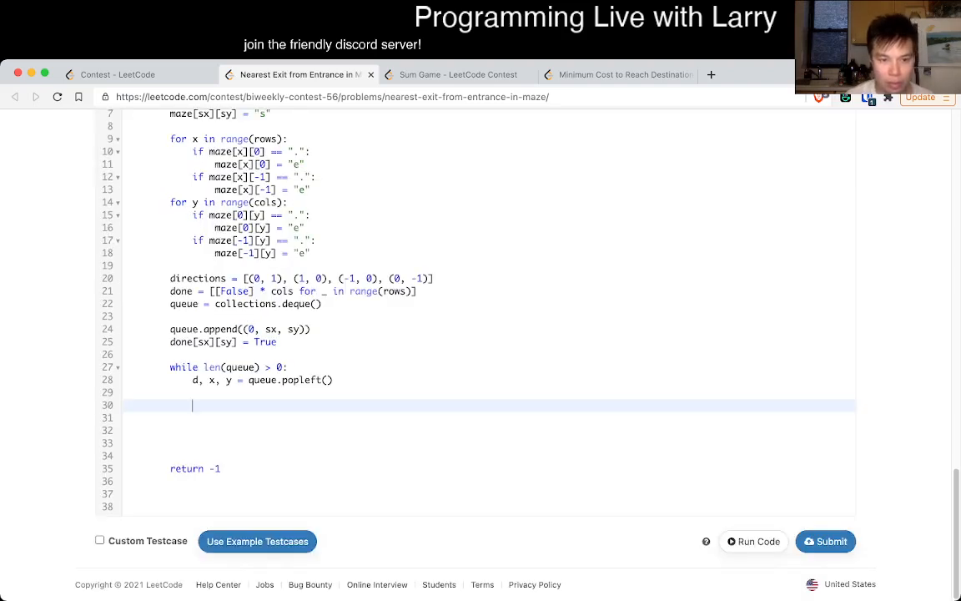
text(for dx, dy in di)
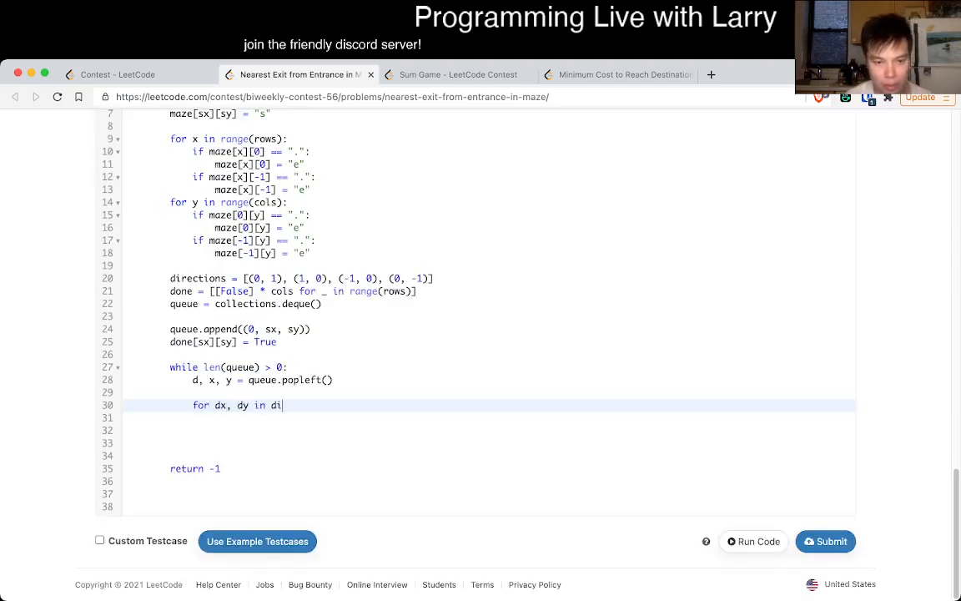
text(rections:)
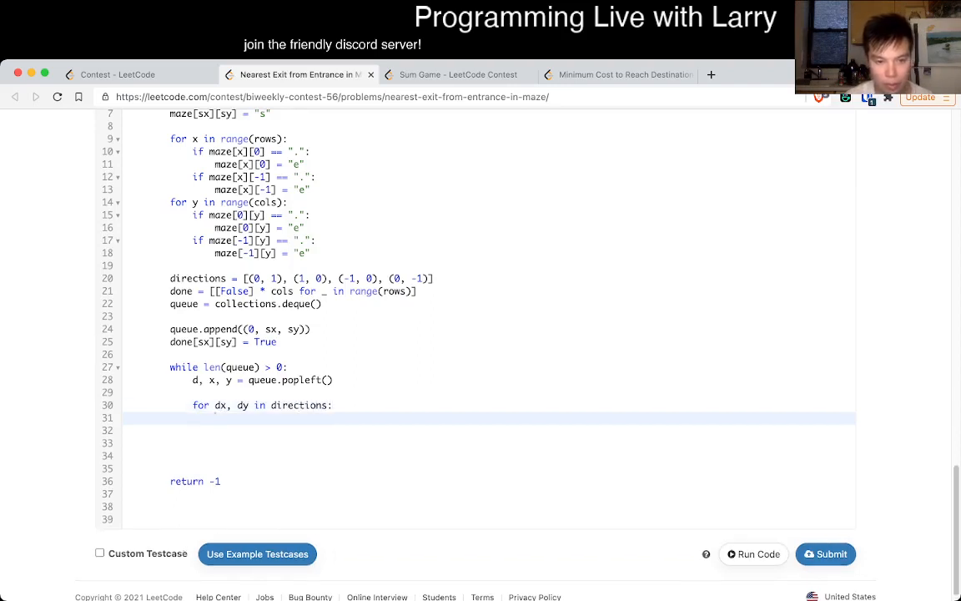
text(nx, ny = x + dx, y + dy)
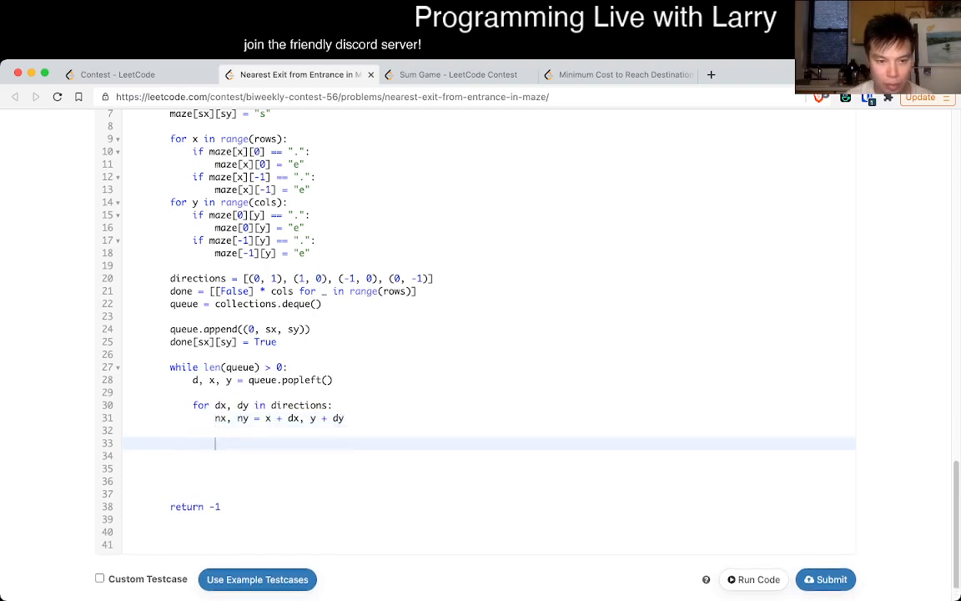
text(if 0 <=)
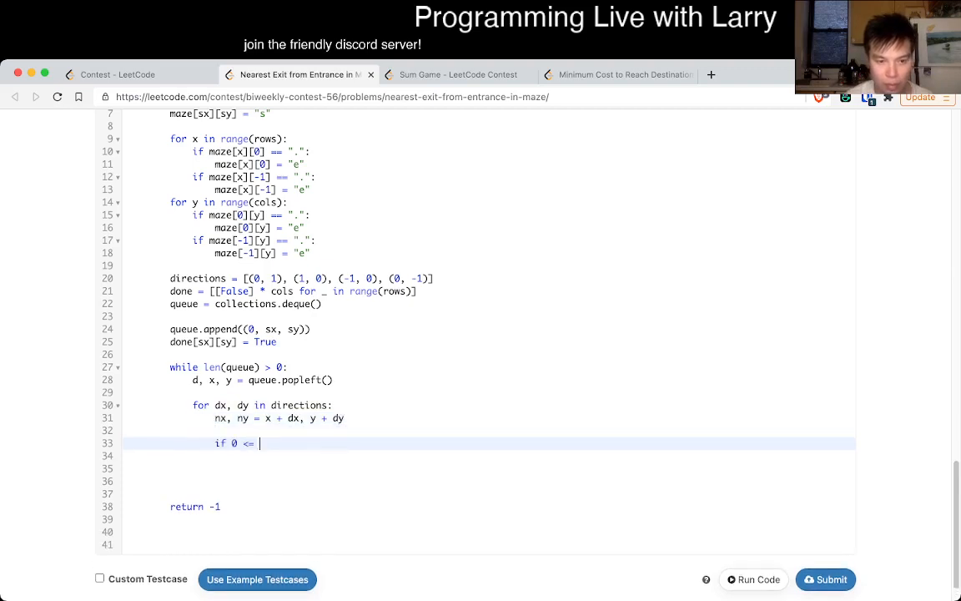
text(nx < rows and 0 <= ny)
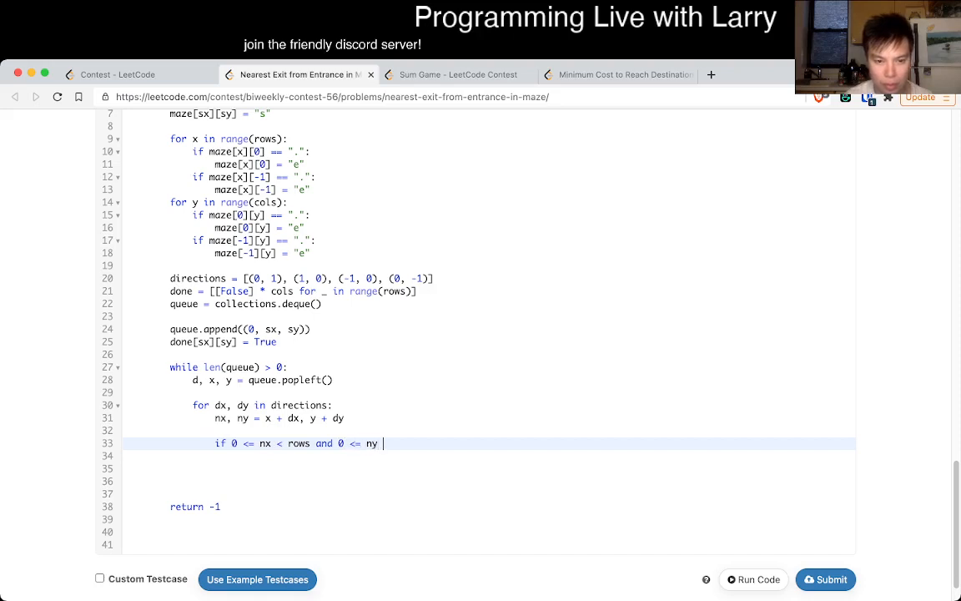
text(< cols)
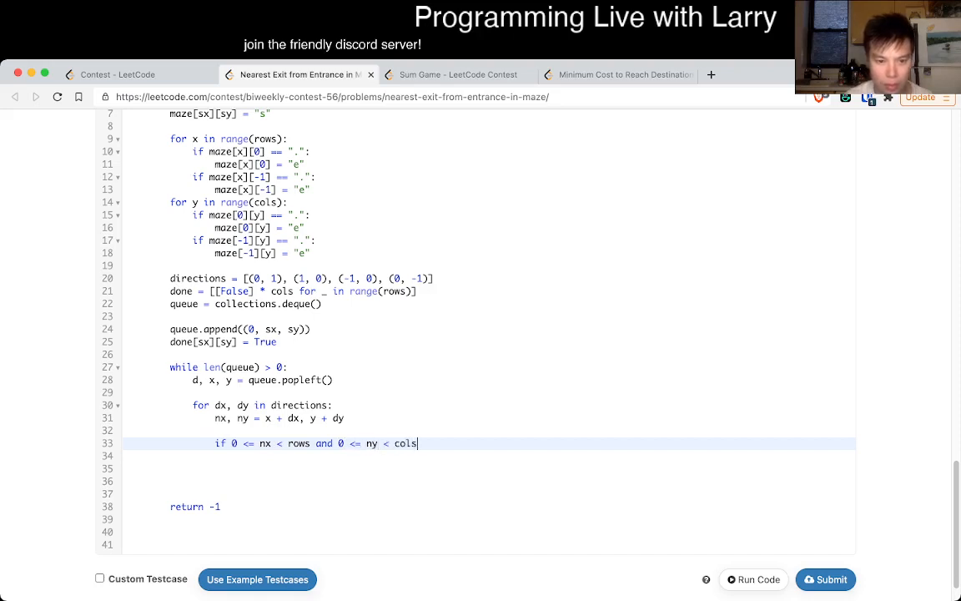
- Require an open, unvisited neighbour, enqueue (d + 1, nx, ny), and return d + 1 at an exit
text(and maze[])
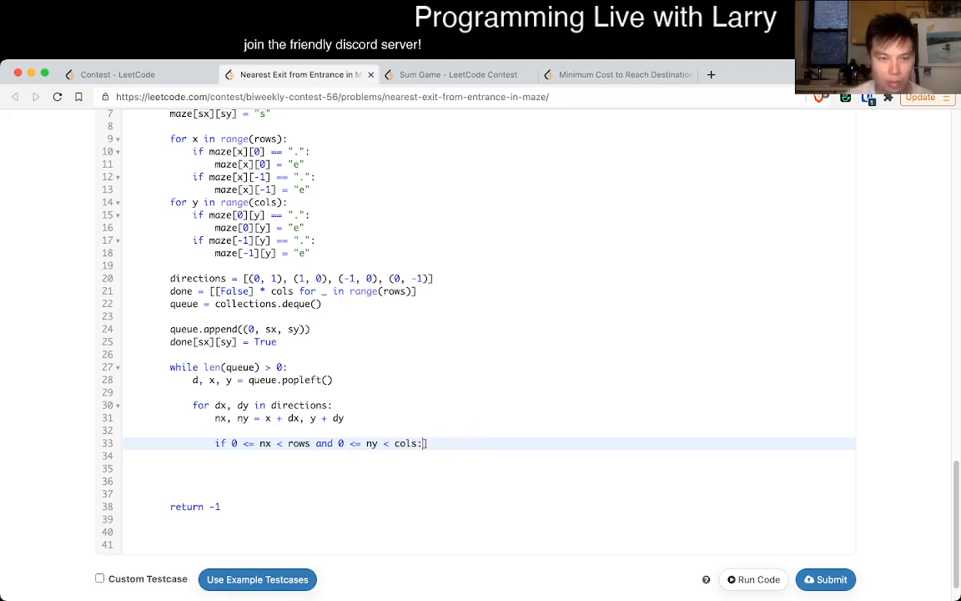
text(if maze[])
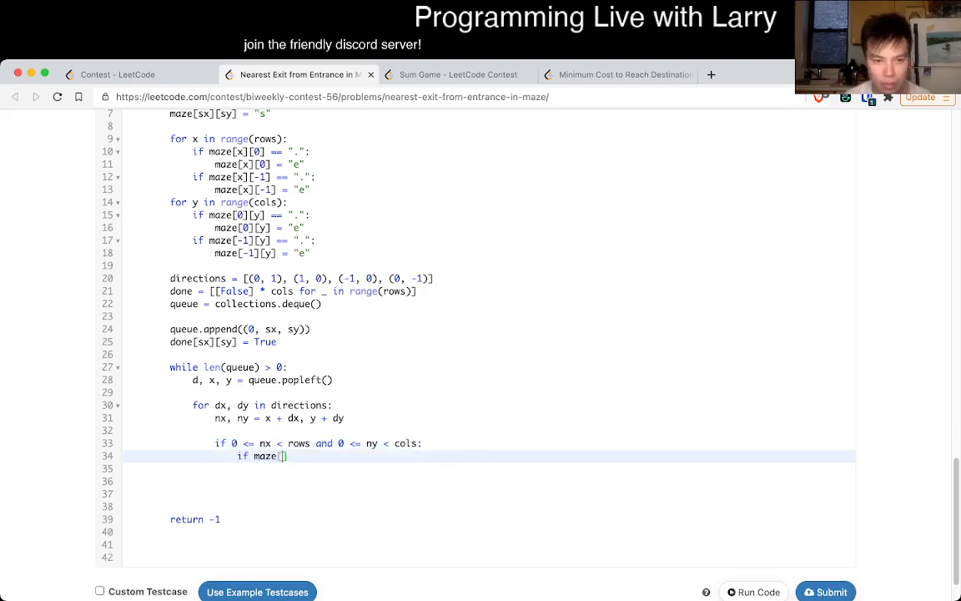
text(nx][ny])
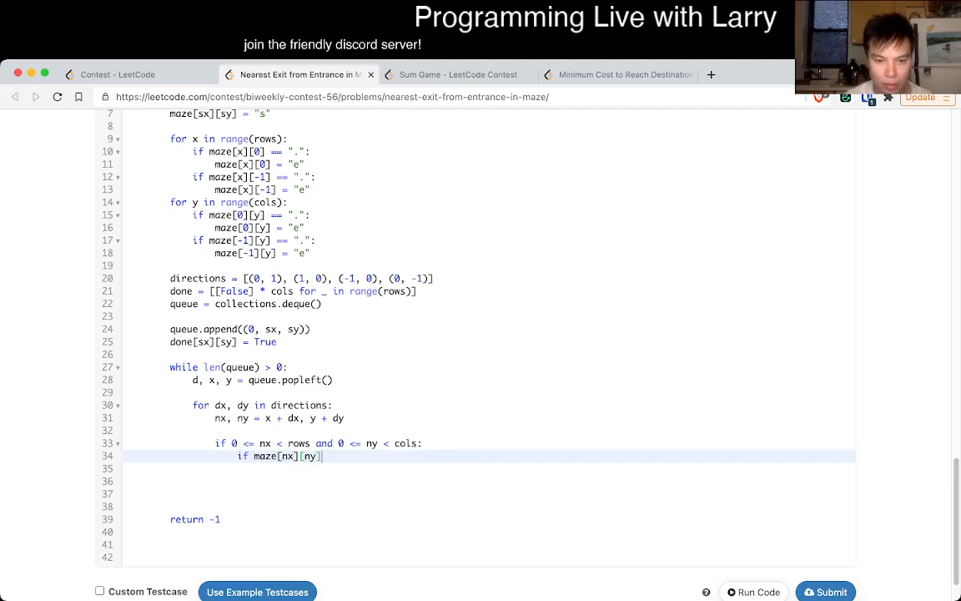
text(and not)
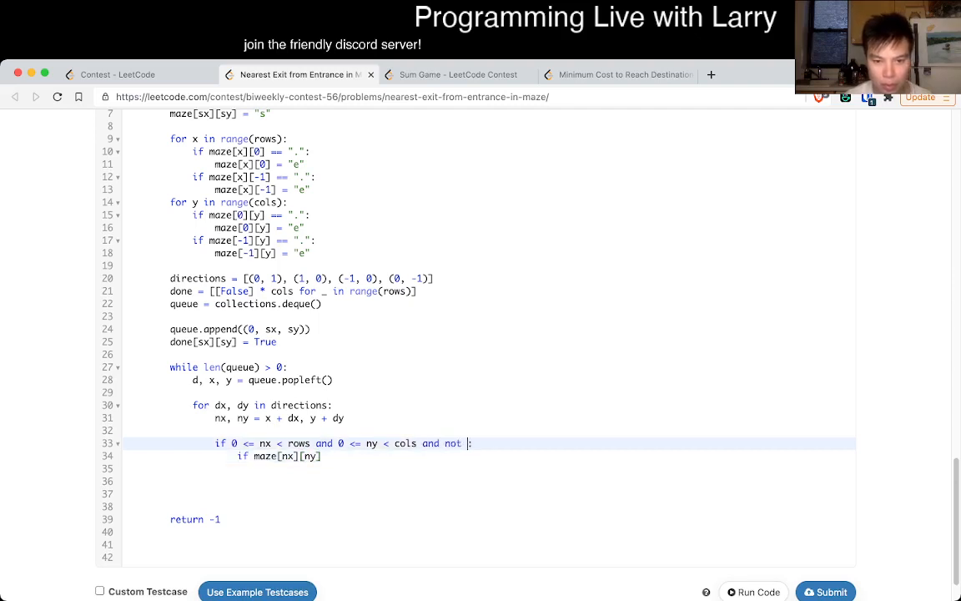
text(done[nx][ny])
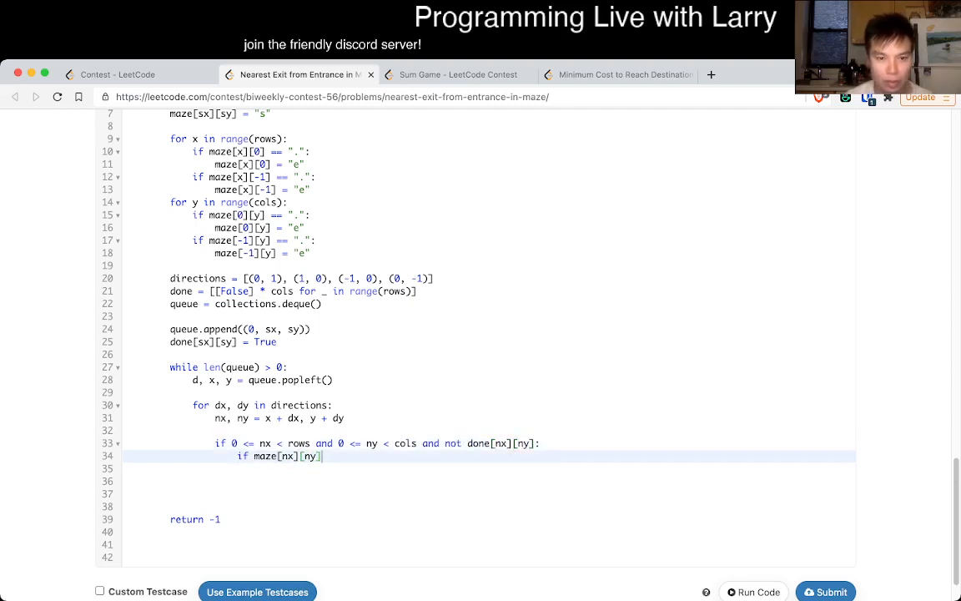
text(== "")
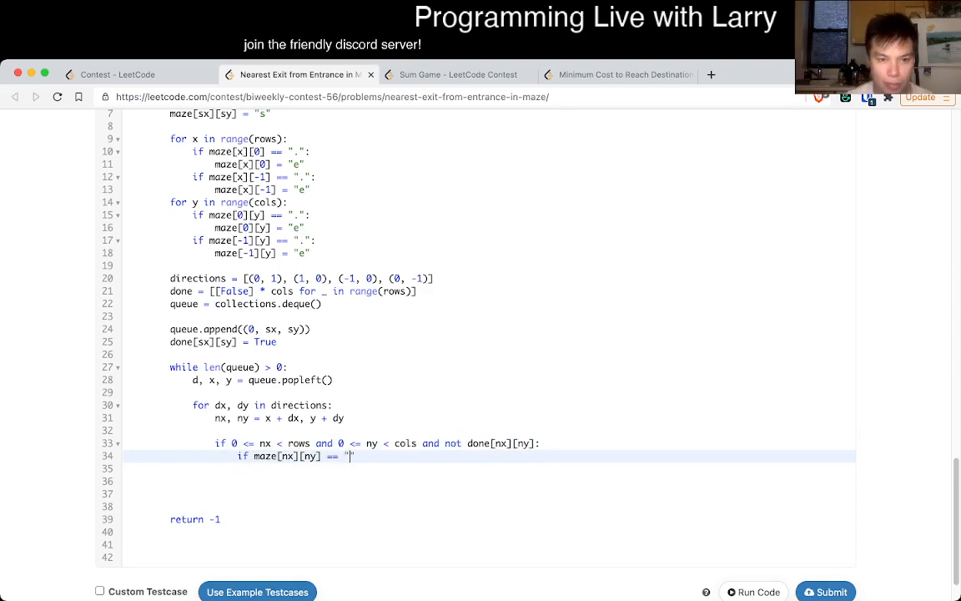
scroll(up, 3)
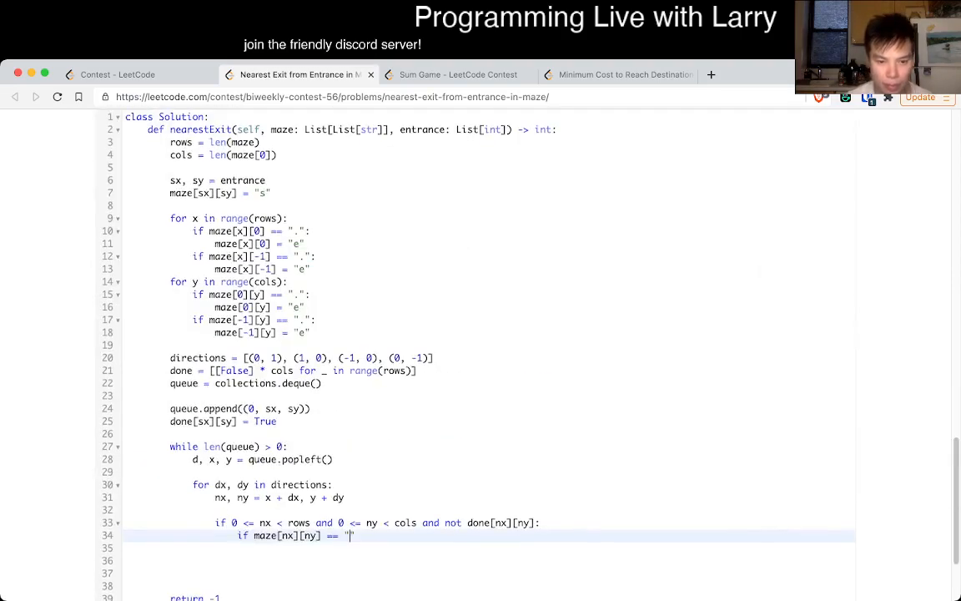
text(.")
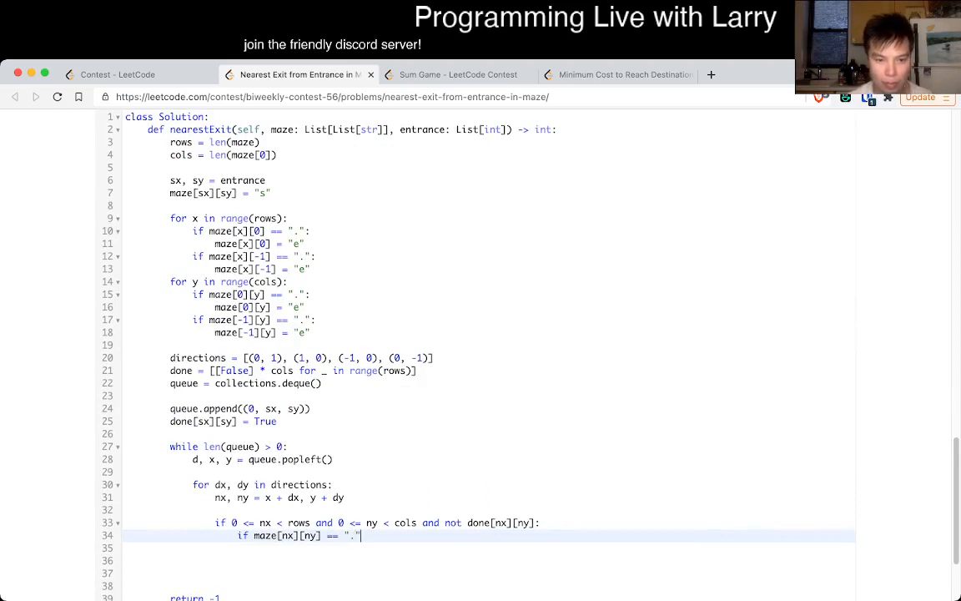
text(:)
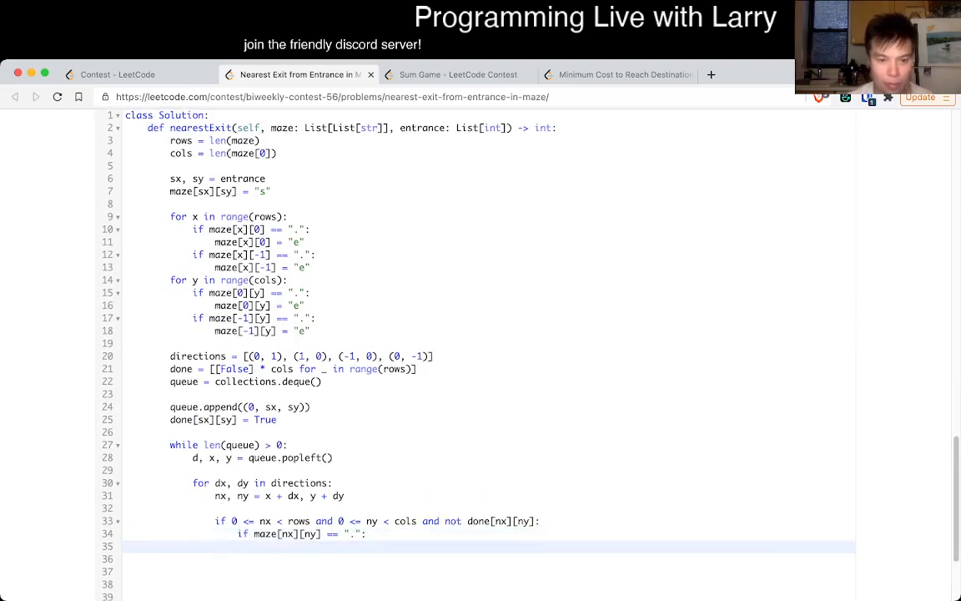
scroll(down, 3)
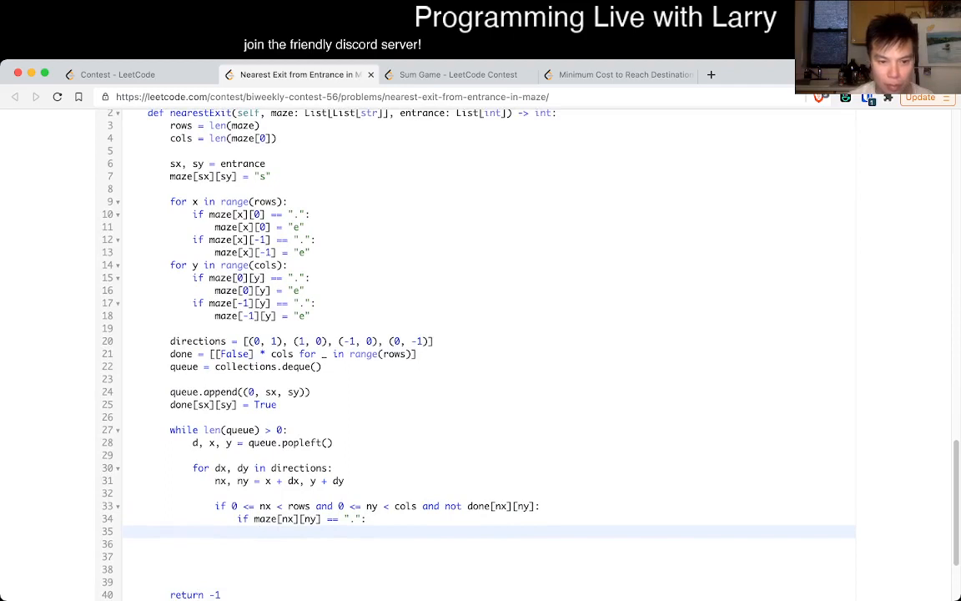
text(queue.append((d + 1, nx, ny)
click(489, 543)
text(elif ma)
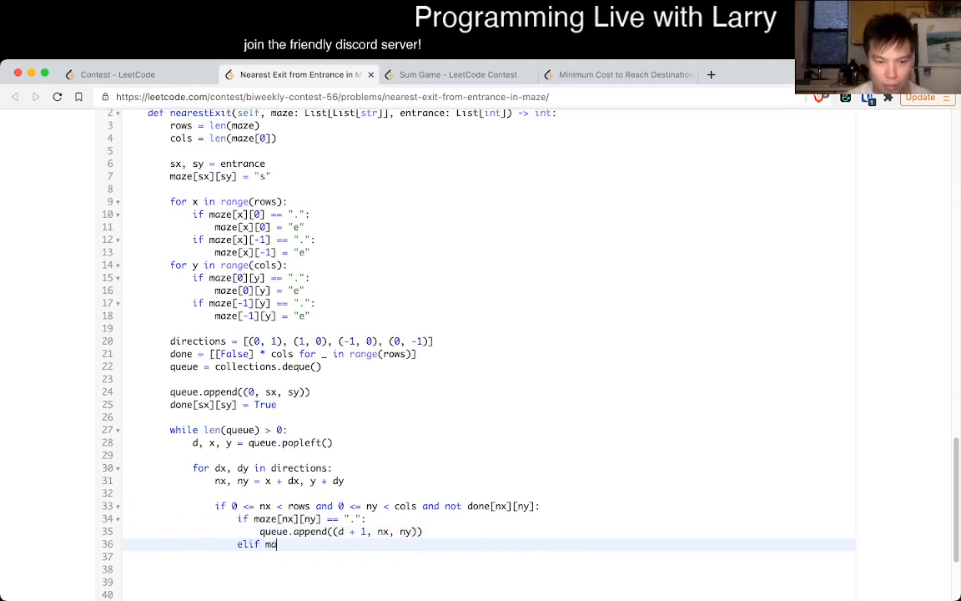
text(ze[nx][ny] == "e":)
click(488, 557)
text(return d + 1)
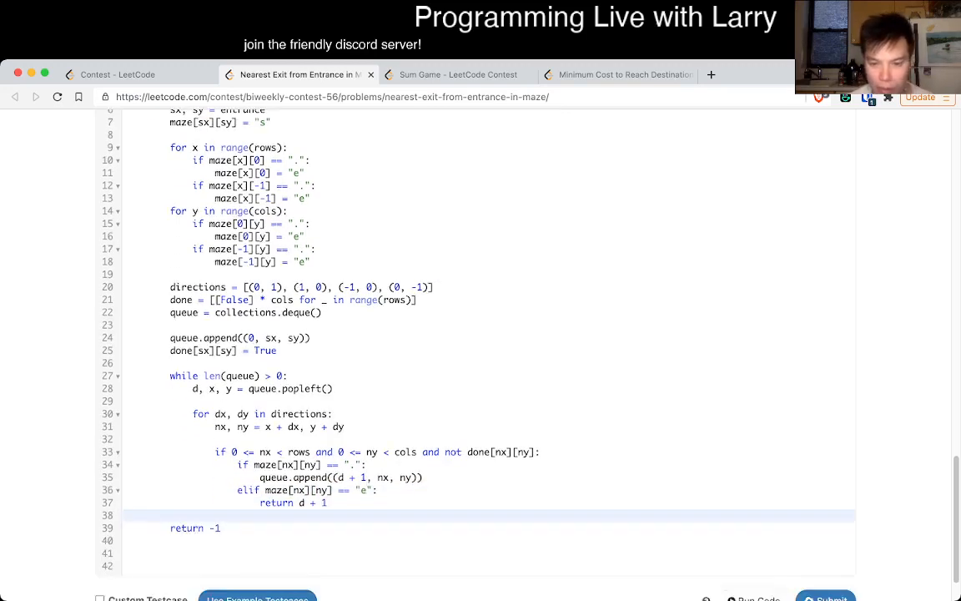
- Submit the Nearest Exit BFS solution using the Submit button below the editor
click(753, 425)
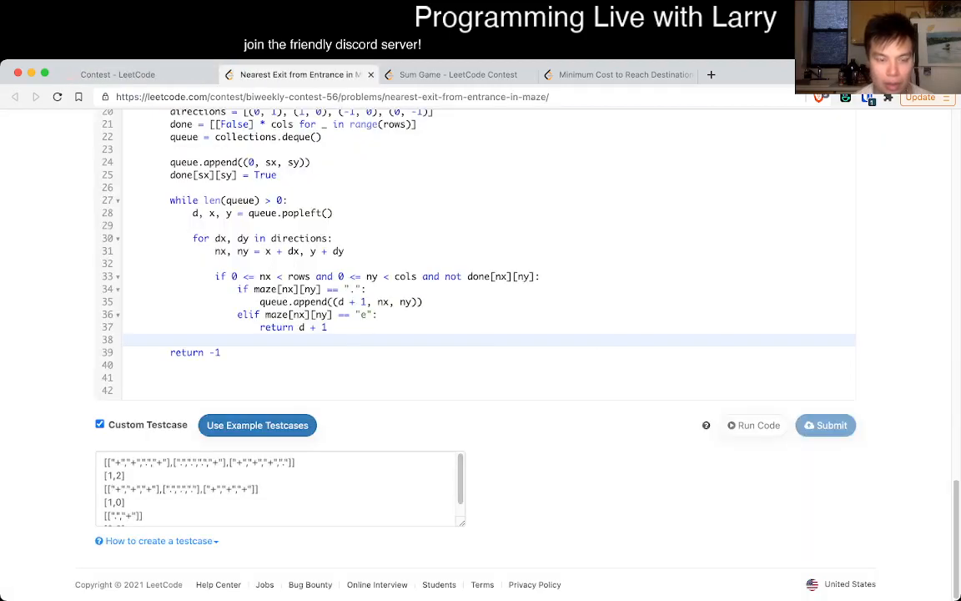
- Look over the Sum Game problem and ranking while the maze submission times out, then return to the maze code
click(459, 74)
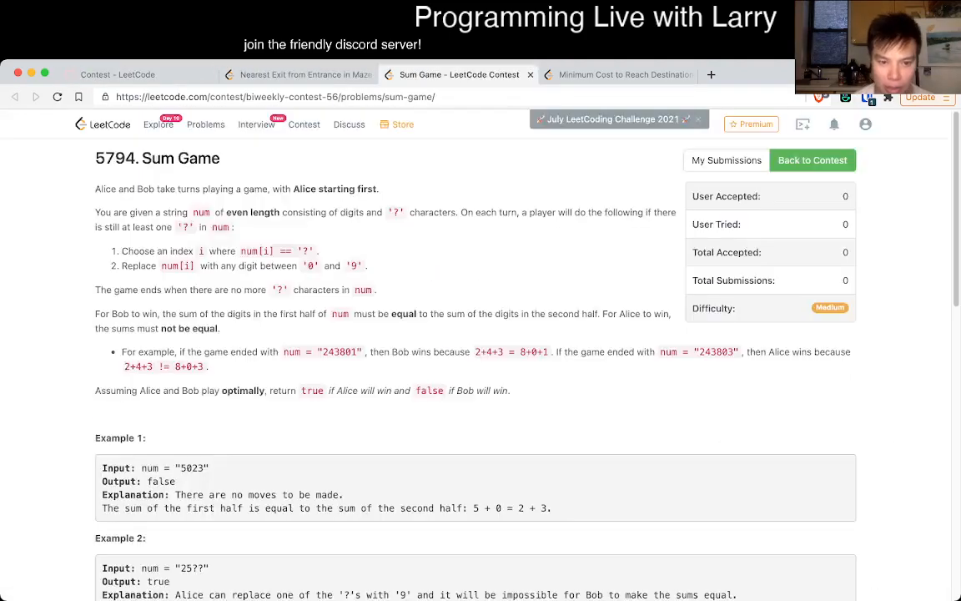
scroll(down, 3)
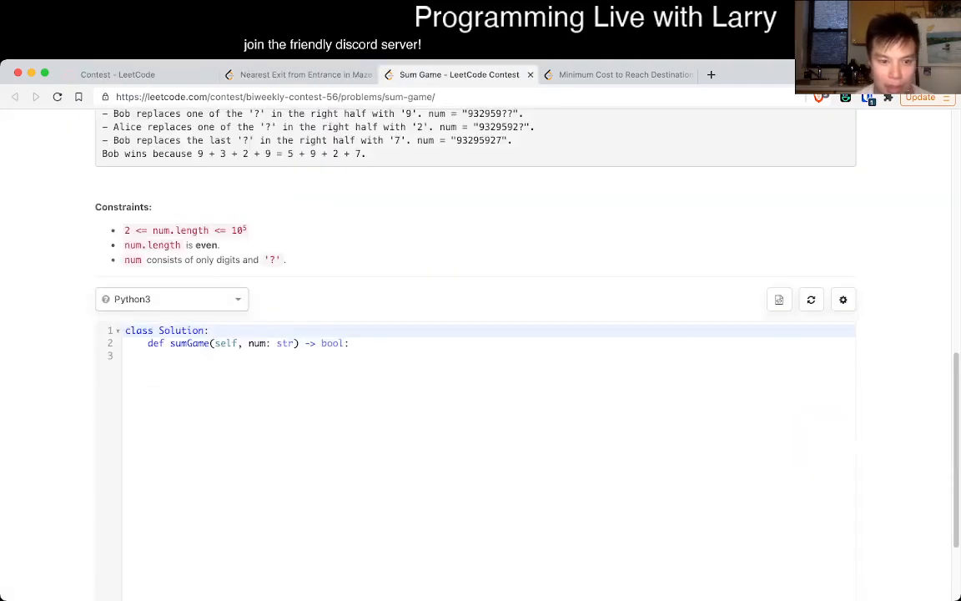
click(296, 75)
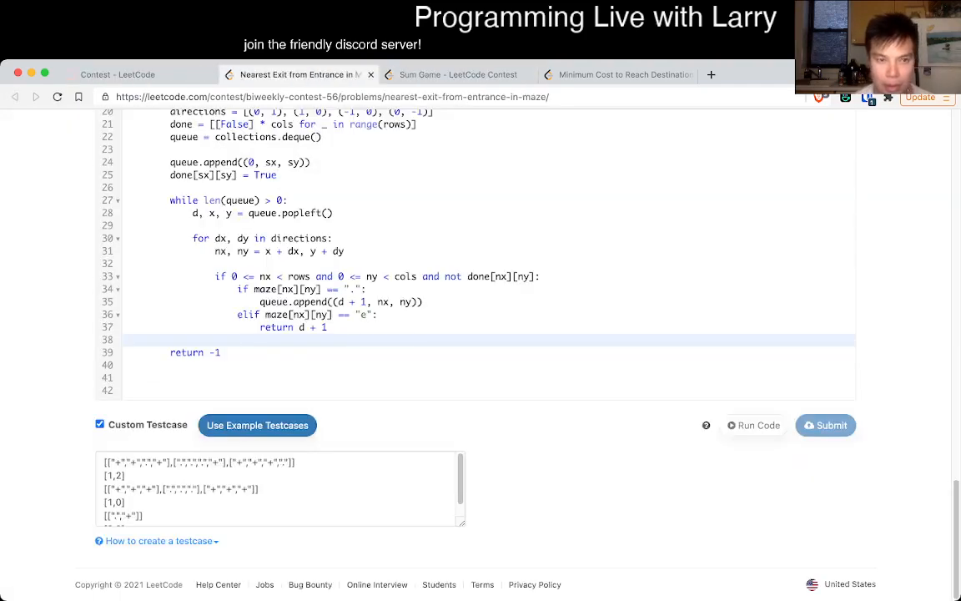
click(117, 74)
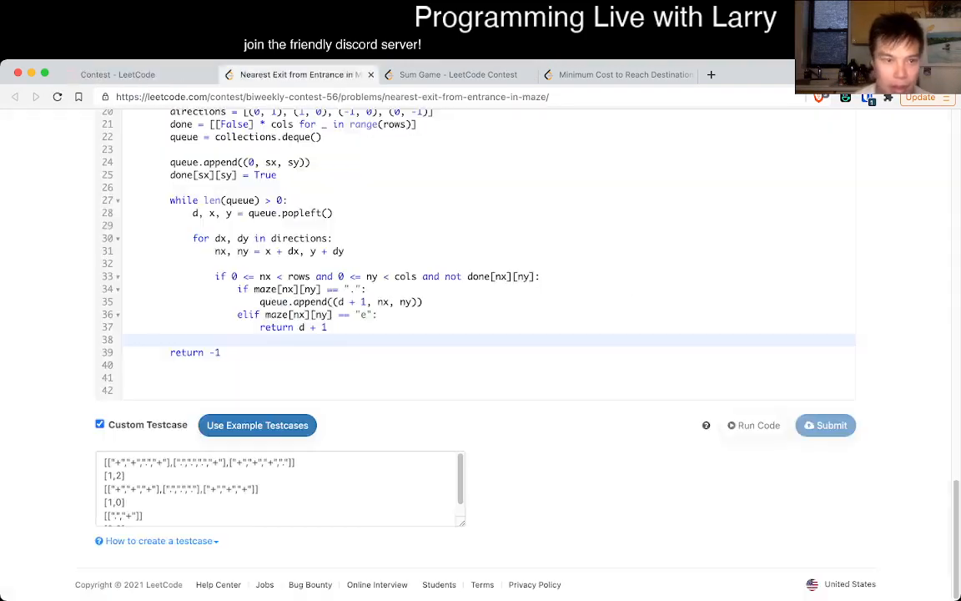
click(460, 74)
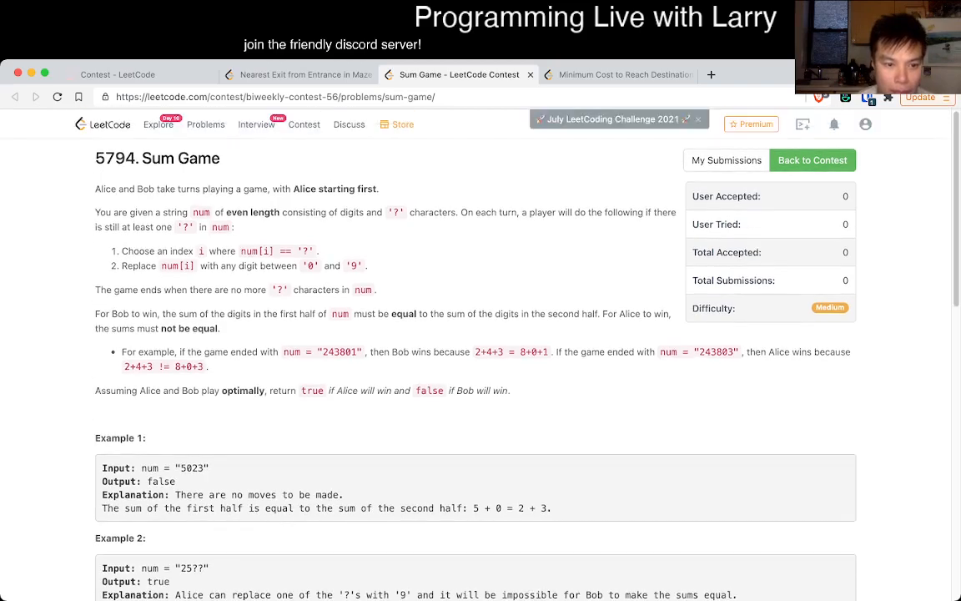
scroll(down, 3)
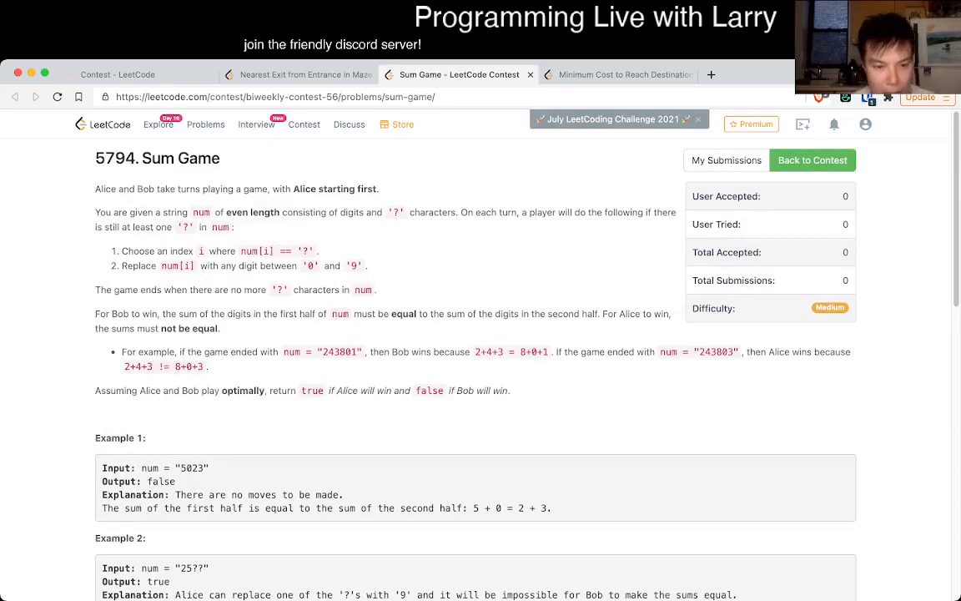
scroll(down, 3)
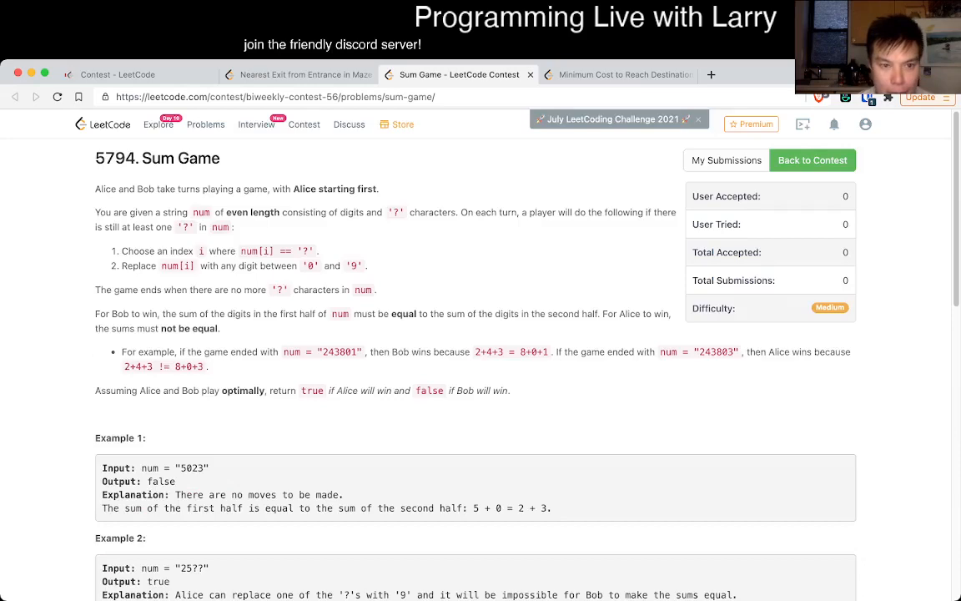
click(299, 74)
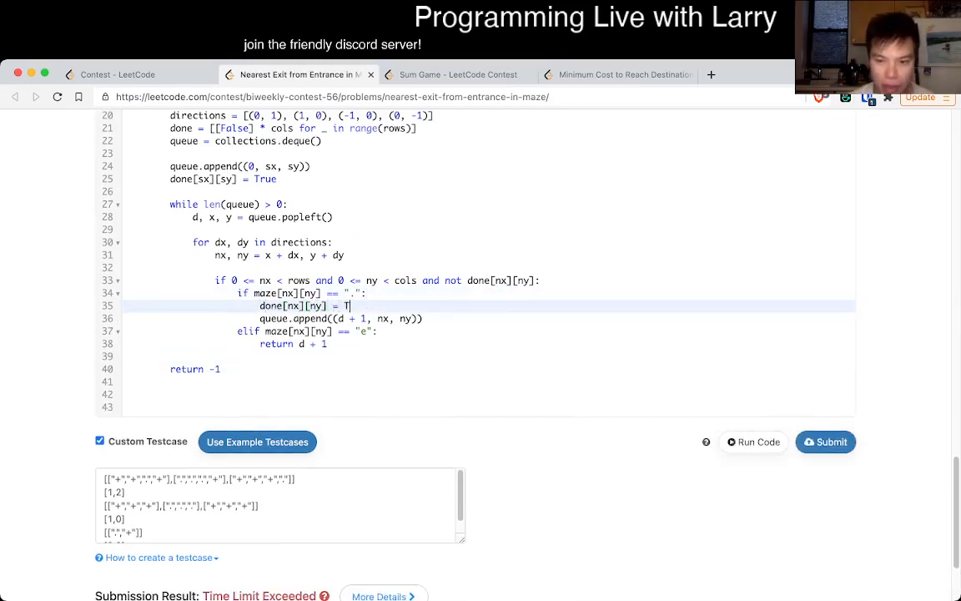
- Complete done[nx][ny] = True, resubmit the maze solution, and close its tab to reach Sum Game
text(rue)
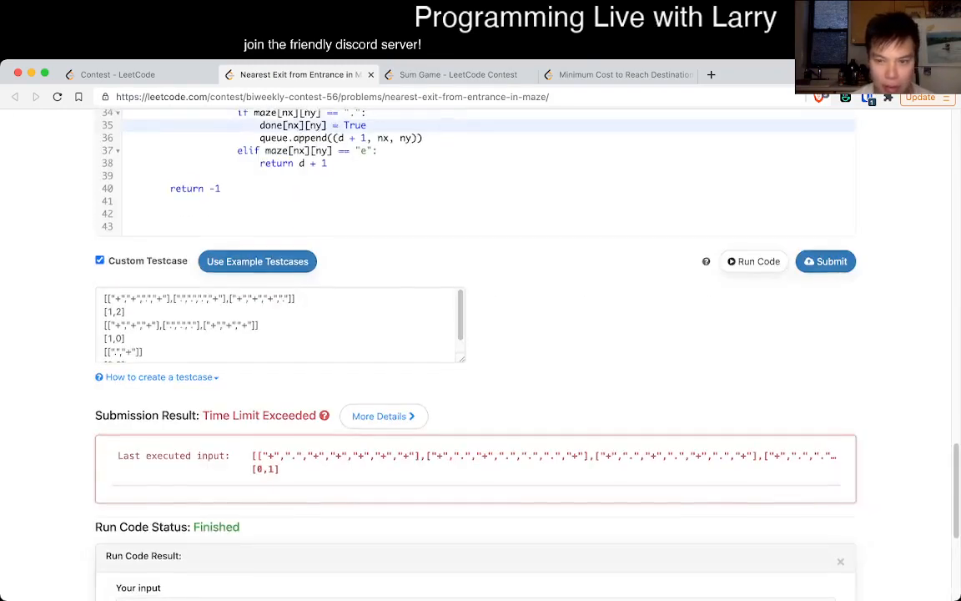
click(826, 261)
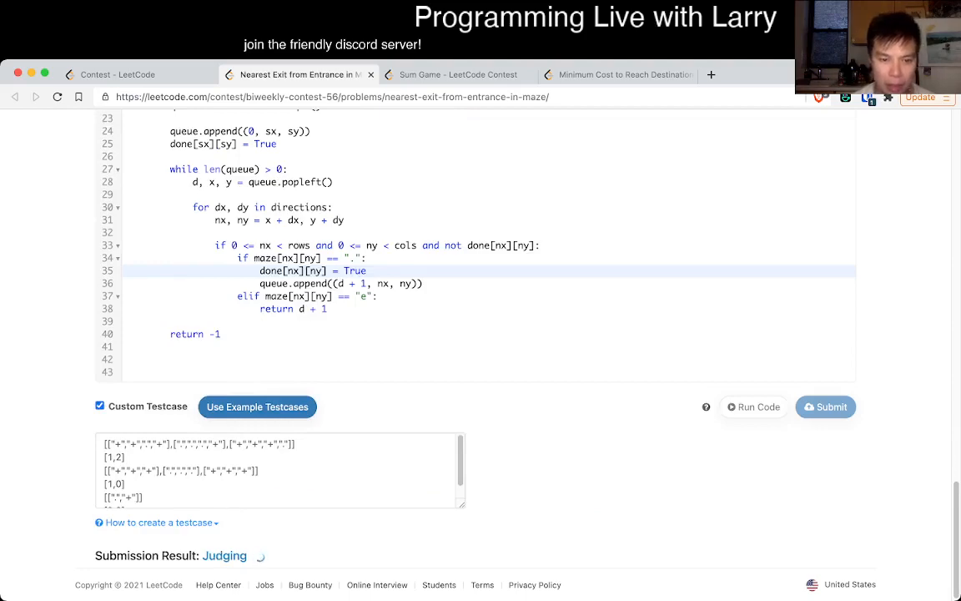
click(292, 74)
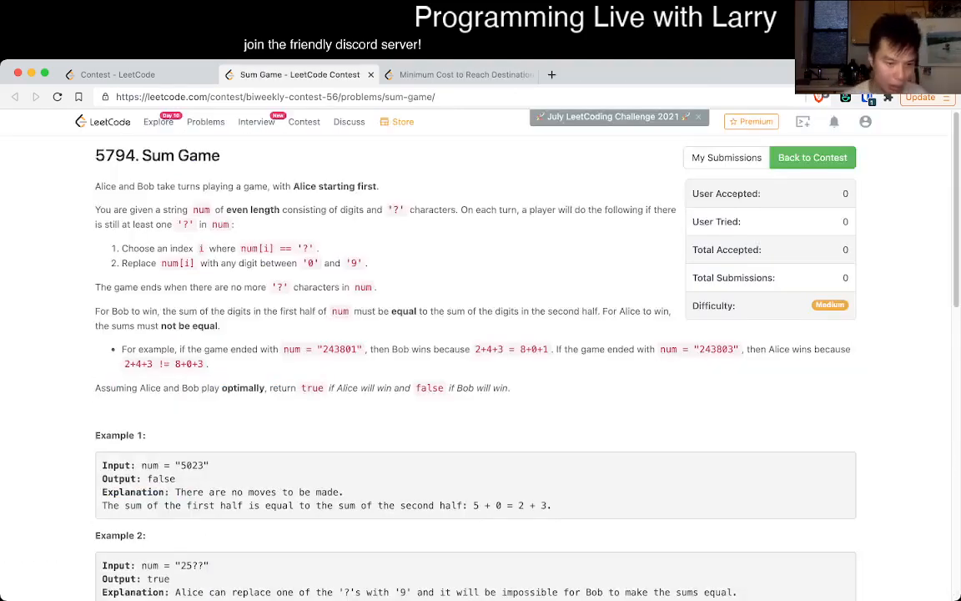